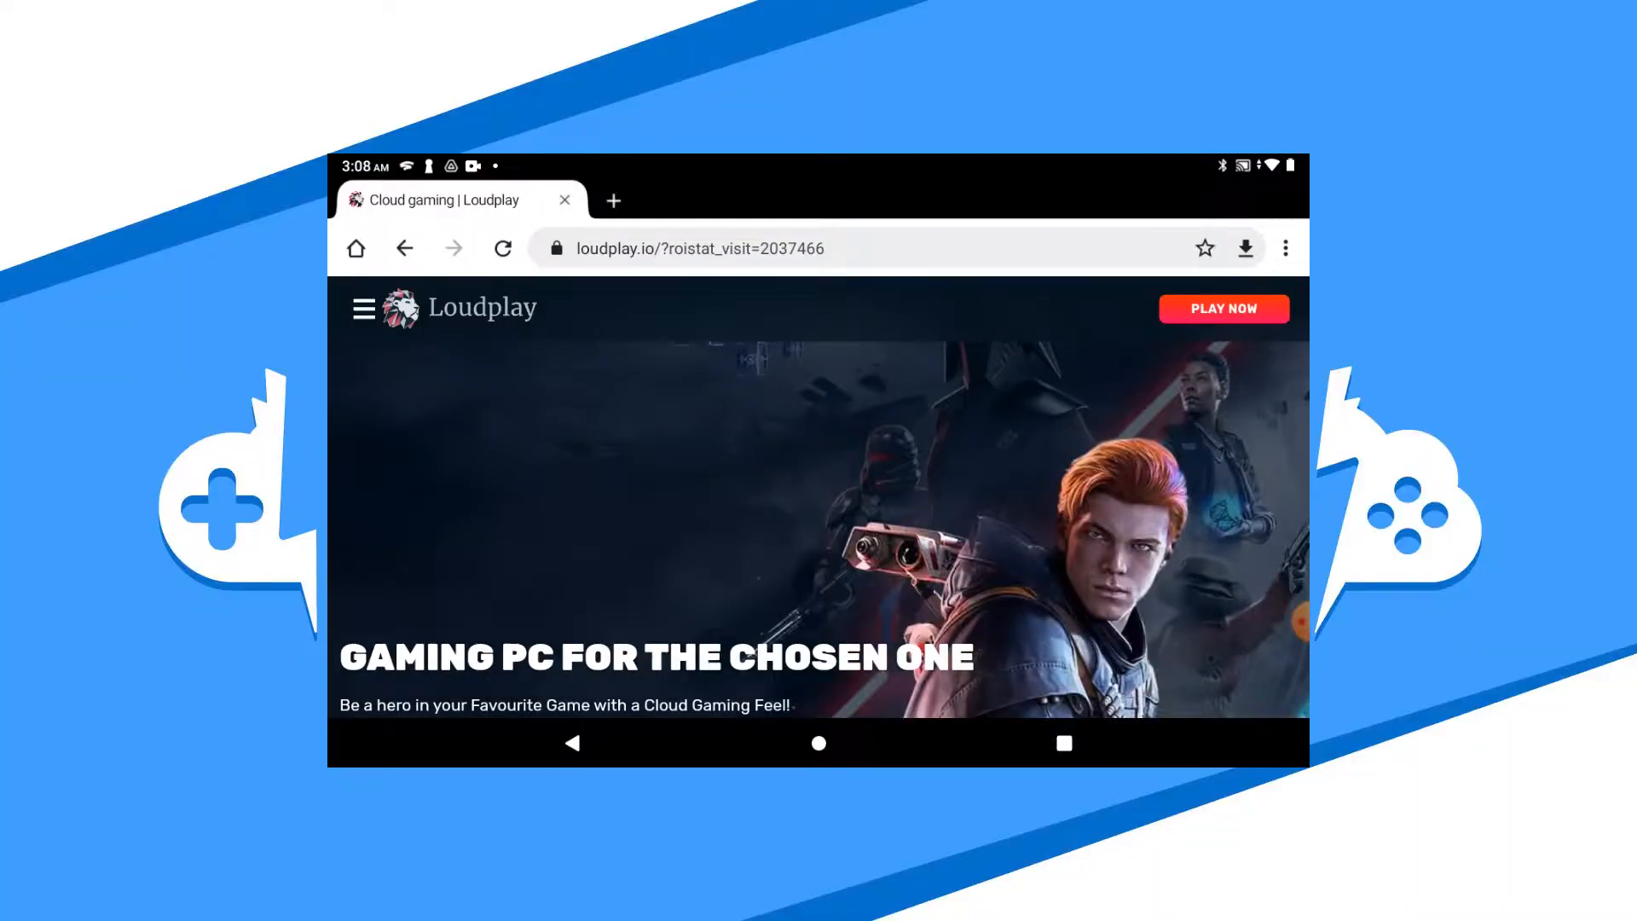
Reach the Loudplay Android app's Play Store listing via Gear Up to the Max and Download on Android.
scroll("down", 3)
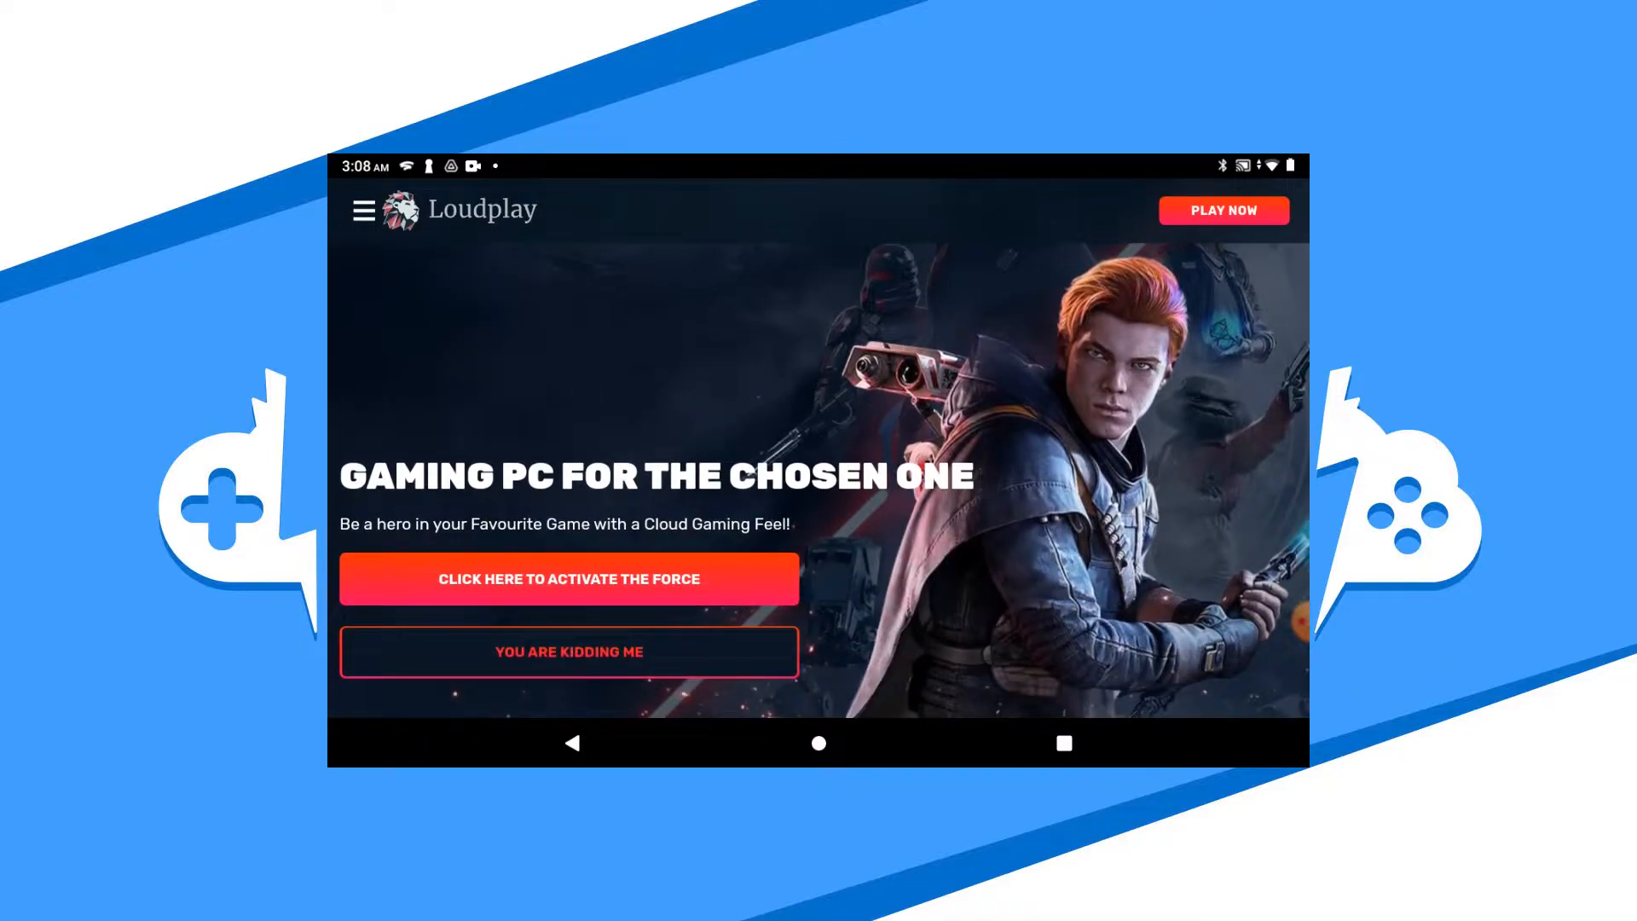
scroll("down", 3)
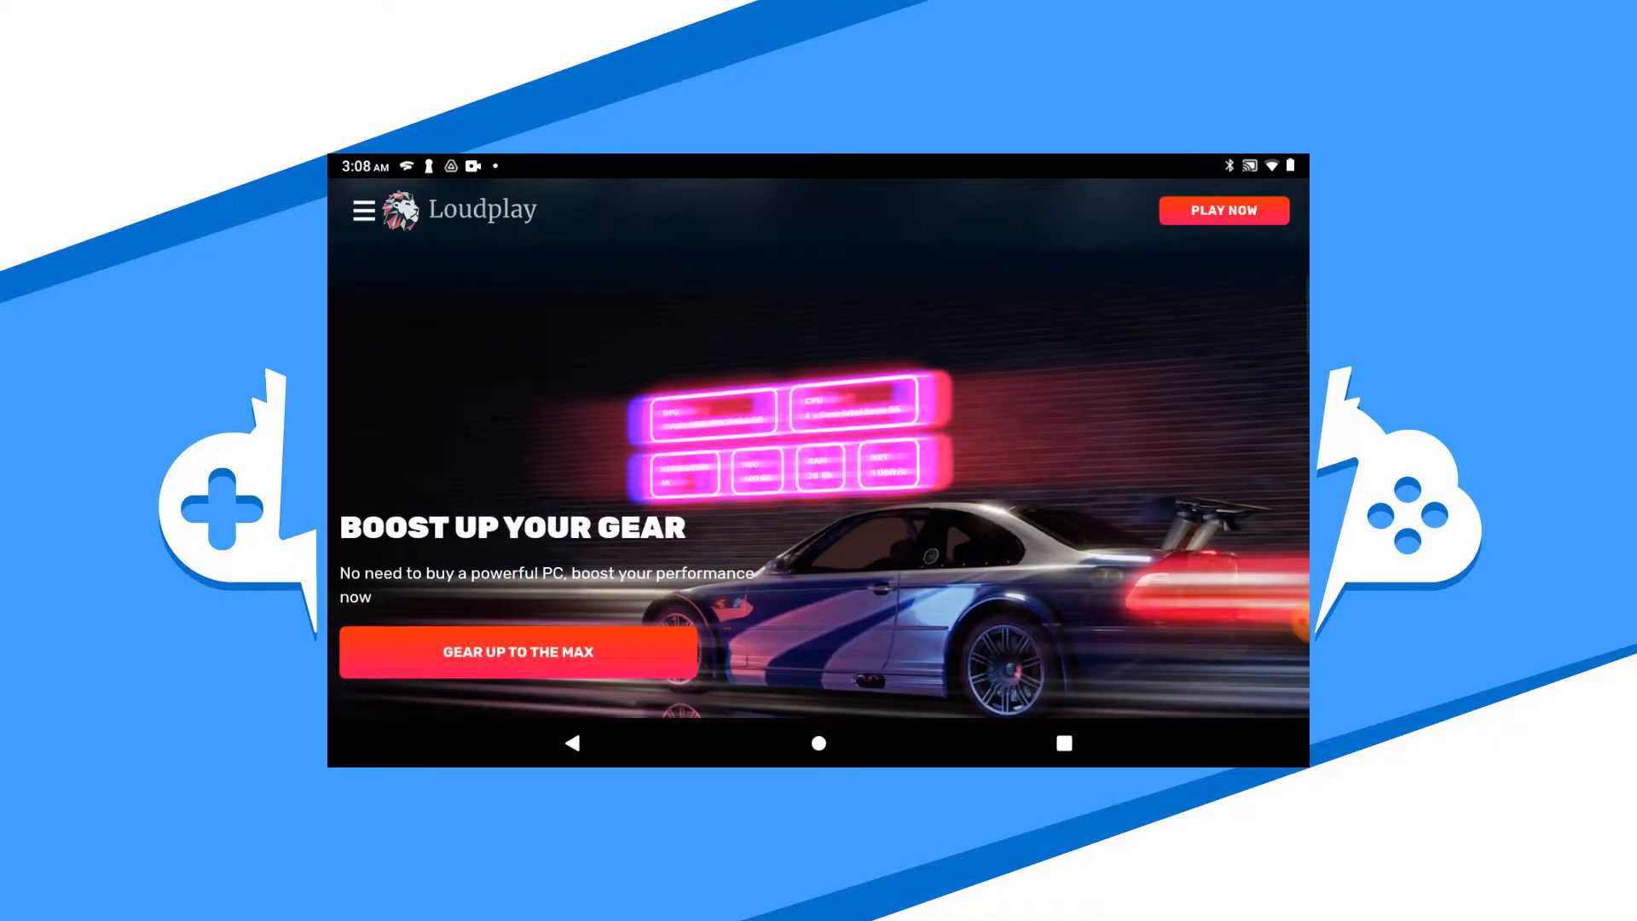
left_click(1222, 210)
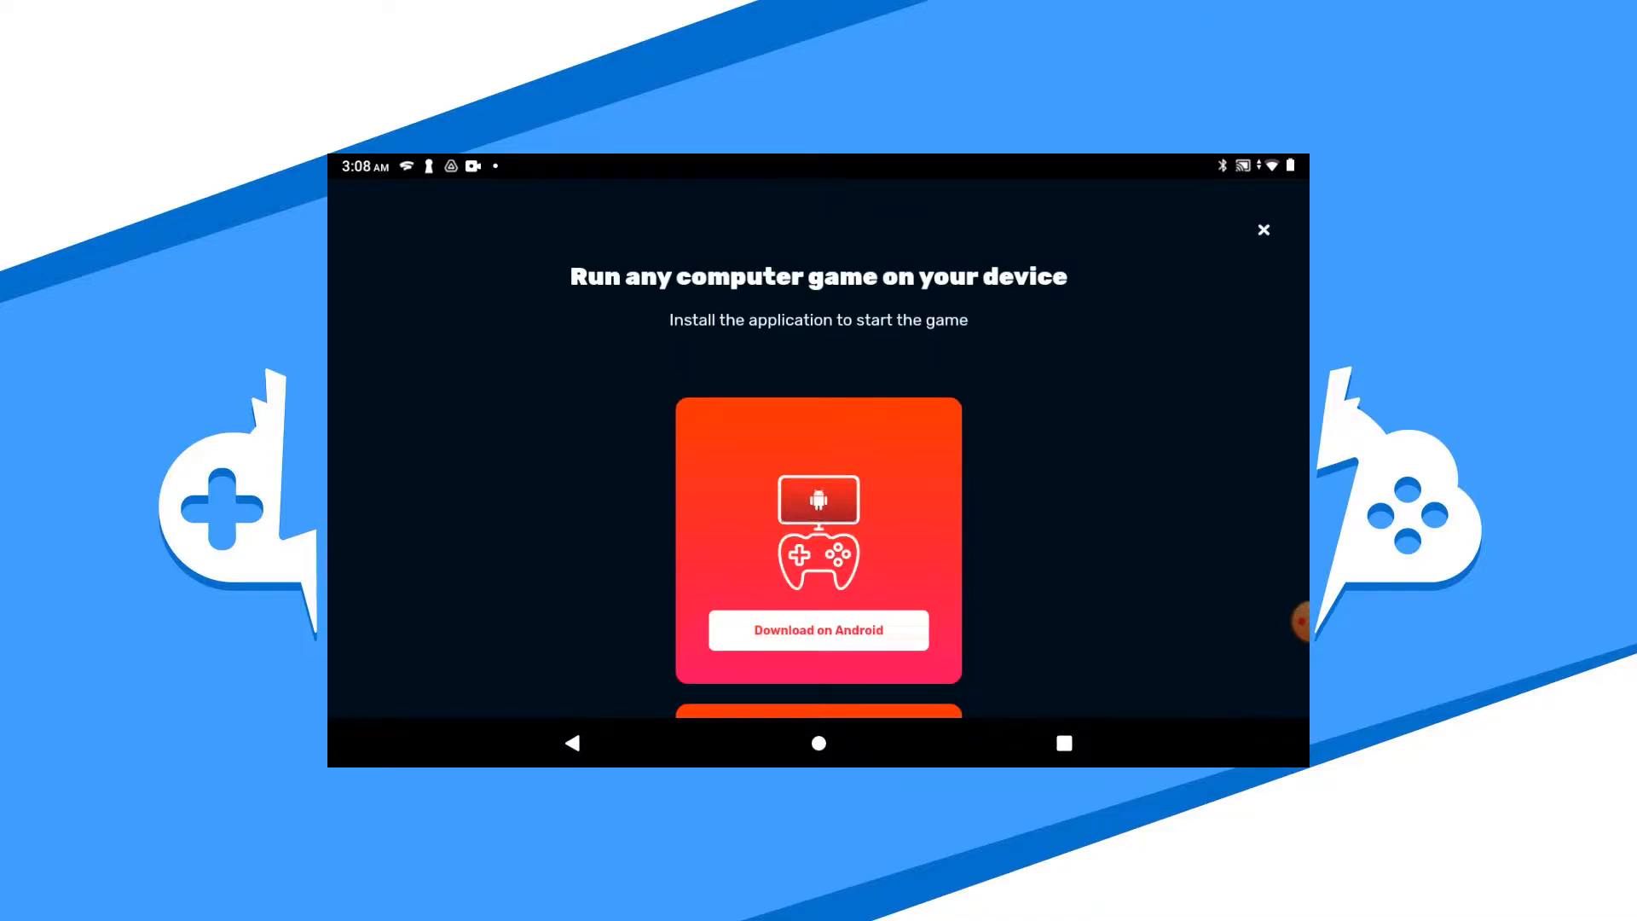
scroll("up", 3)
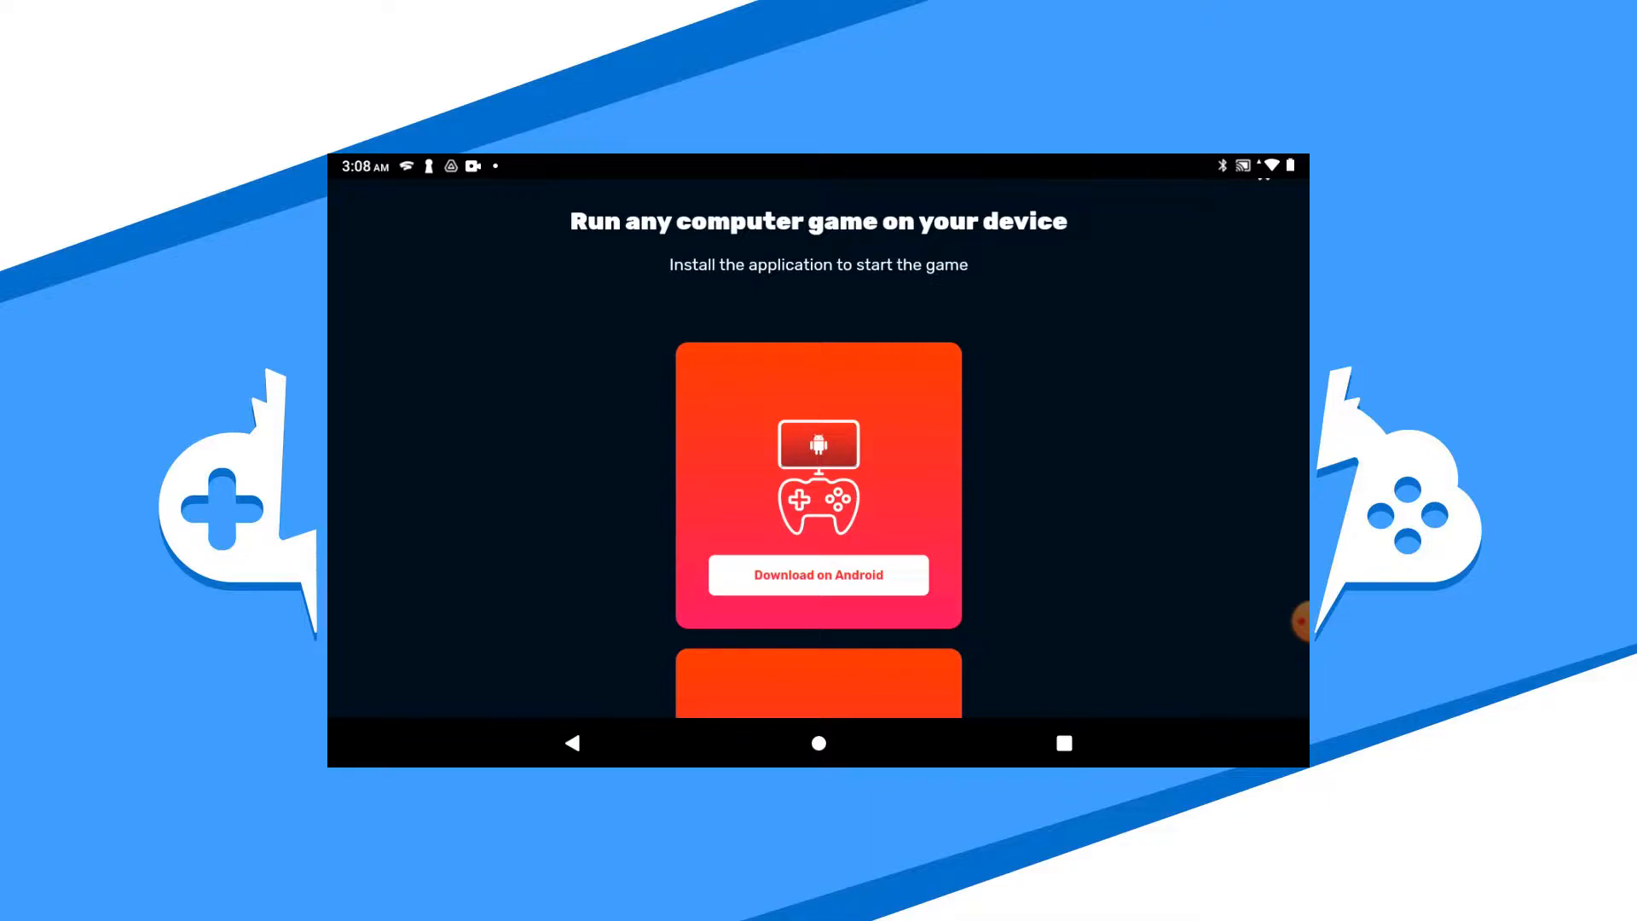
left_click(817, 575)
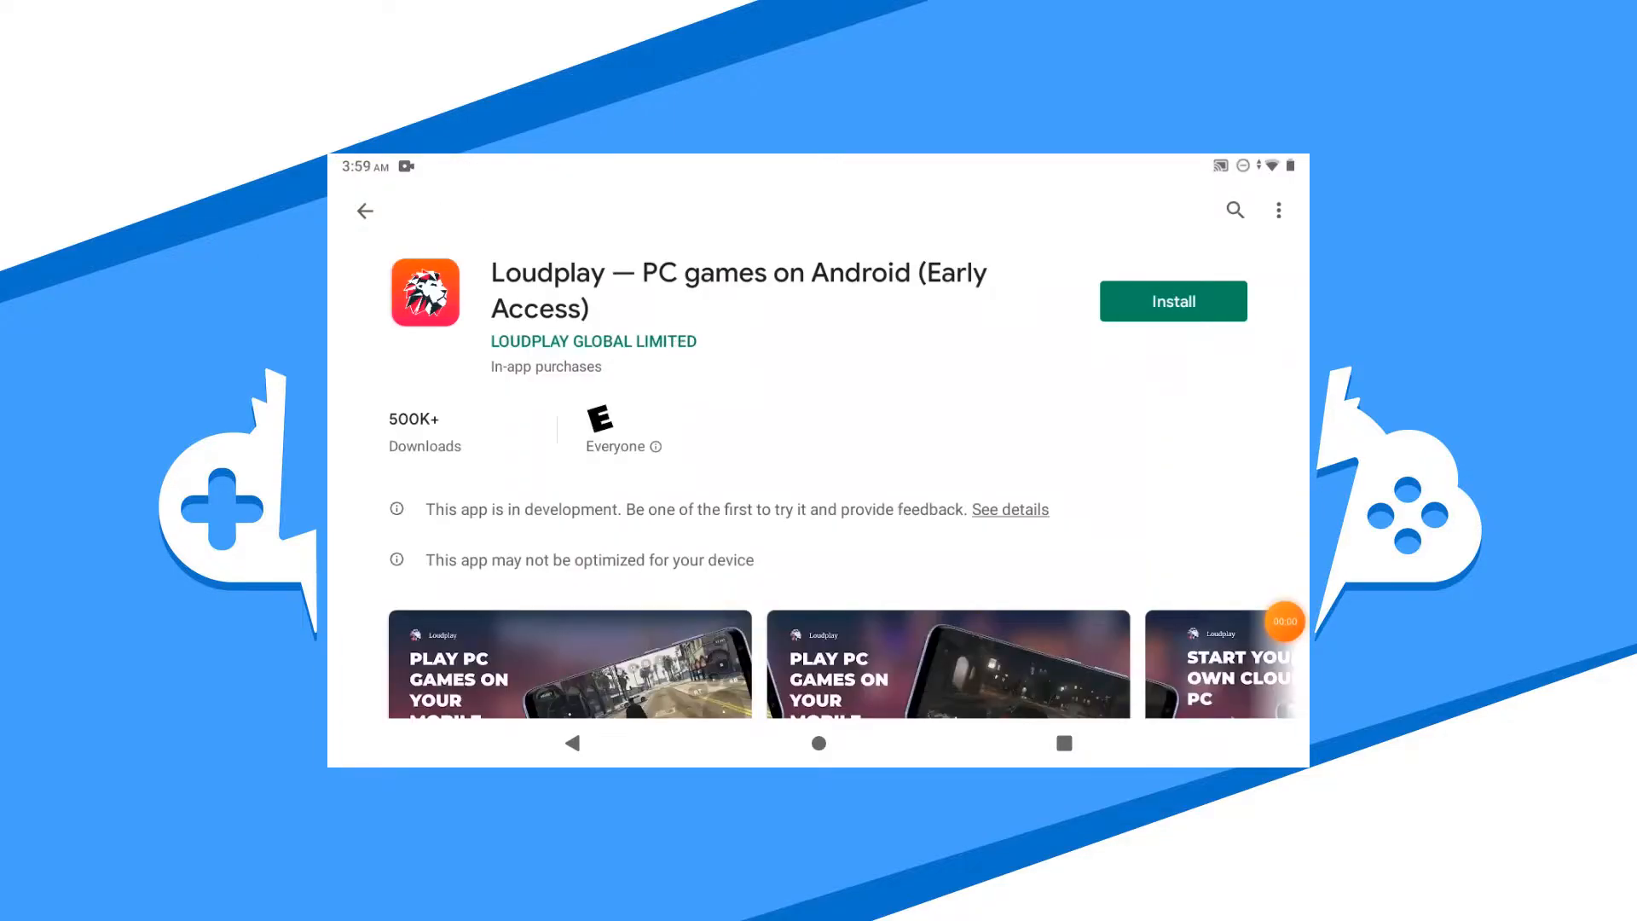
Install the Loudplay early-access app from Google Play and launch it.
left_click(1173, 300)
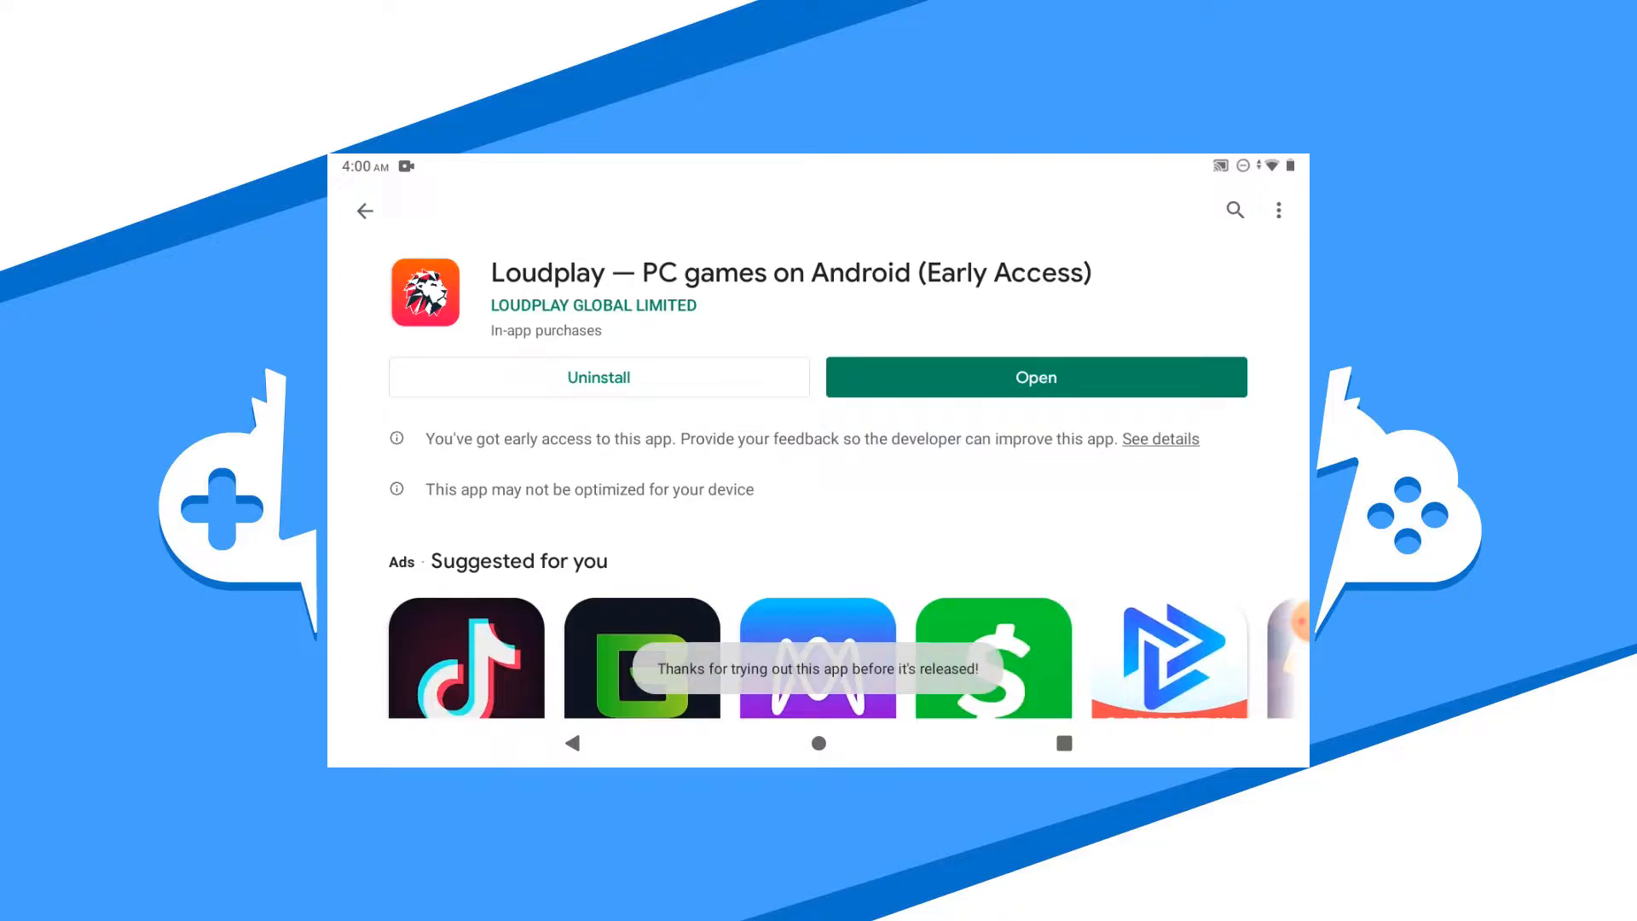
left_click(1035, 377)
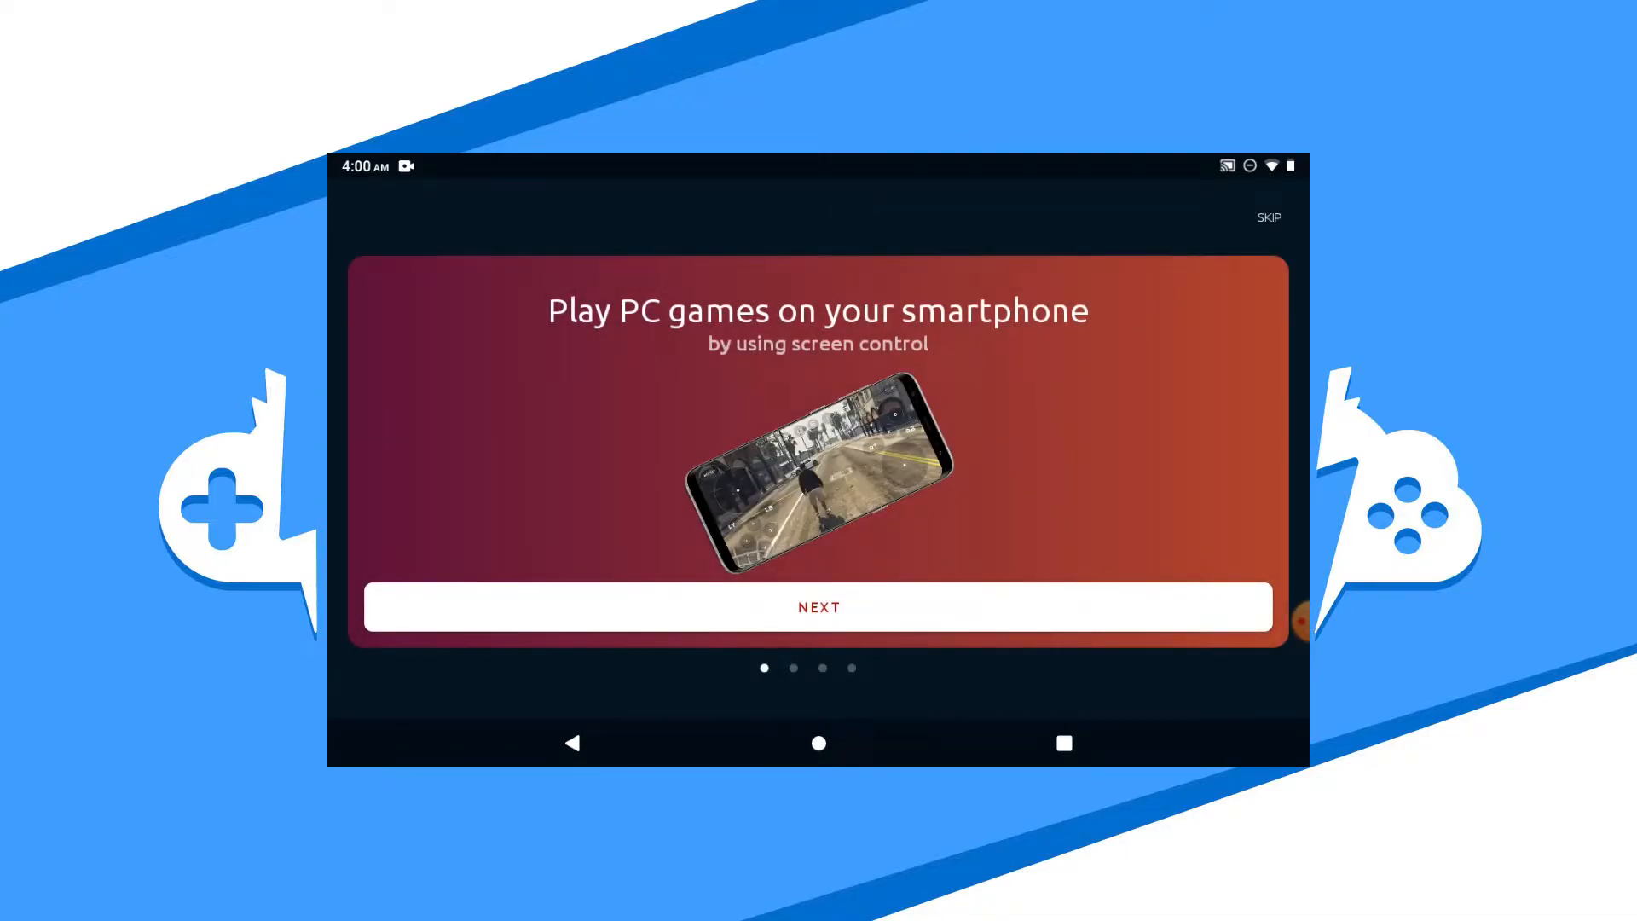
Advance through the onboarding slides and sign in with a Google account.
left_click(818, 607)
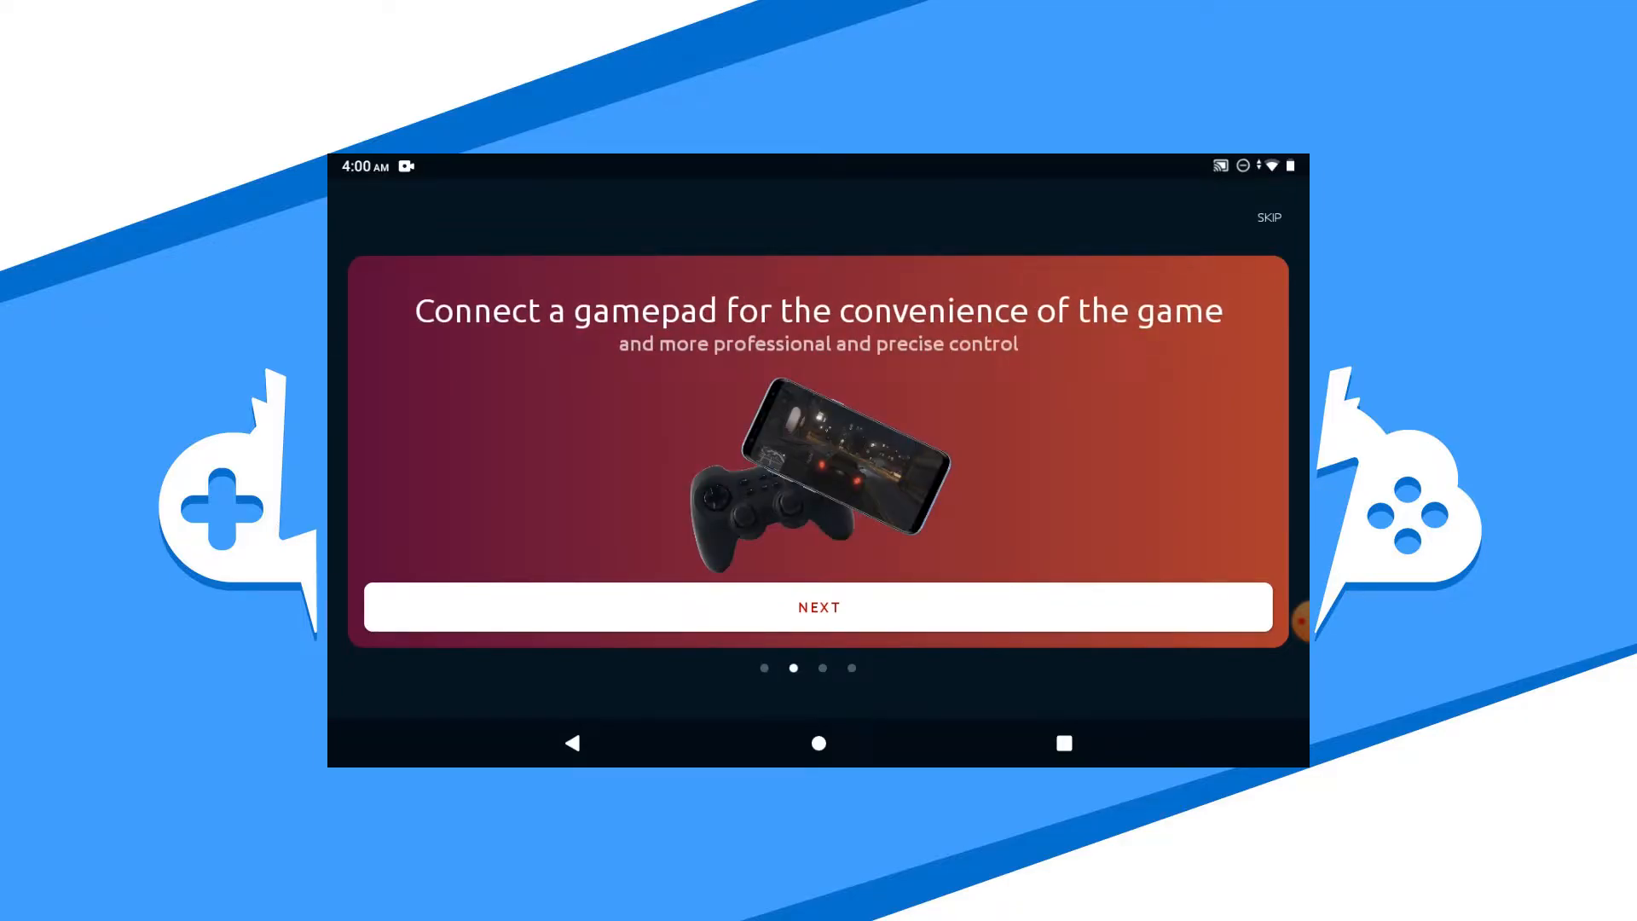
left_click(818, 607)
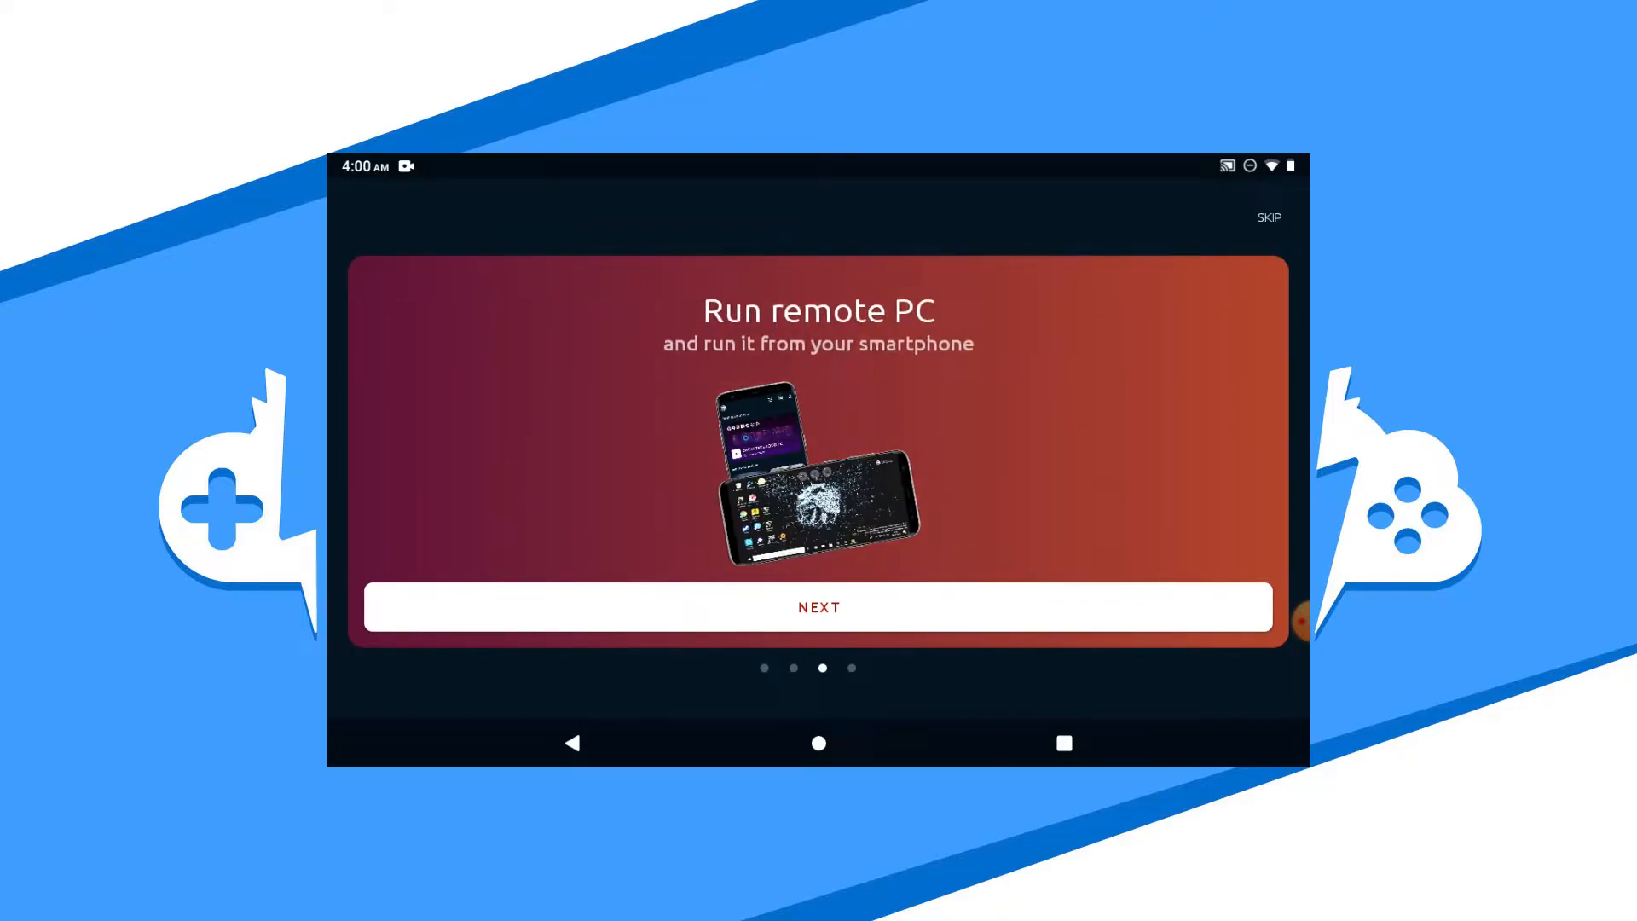
left_click(1269, 216)
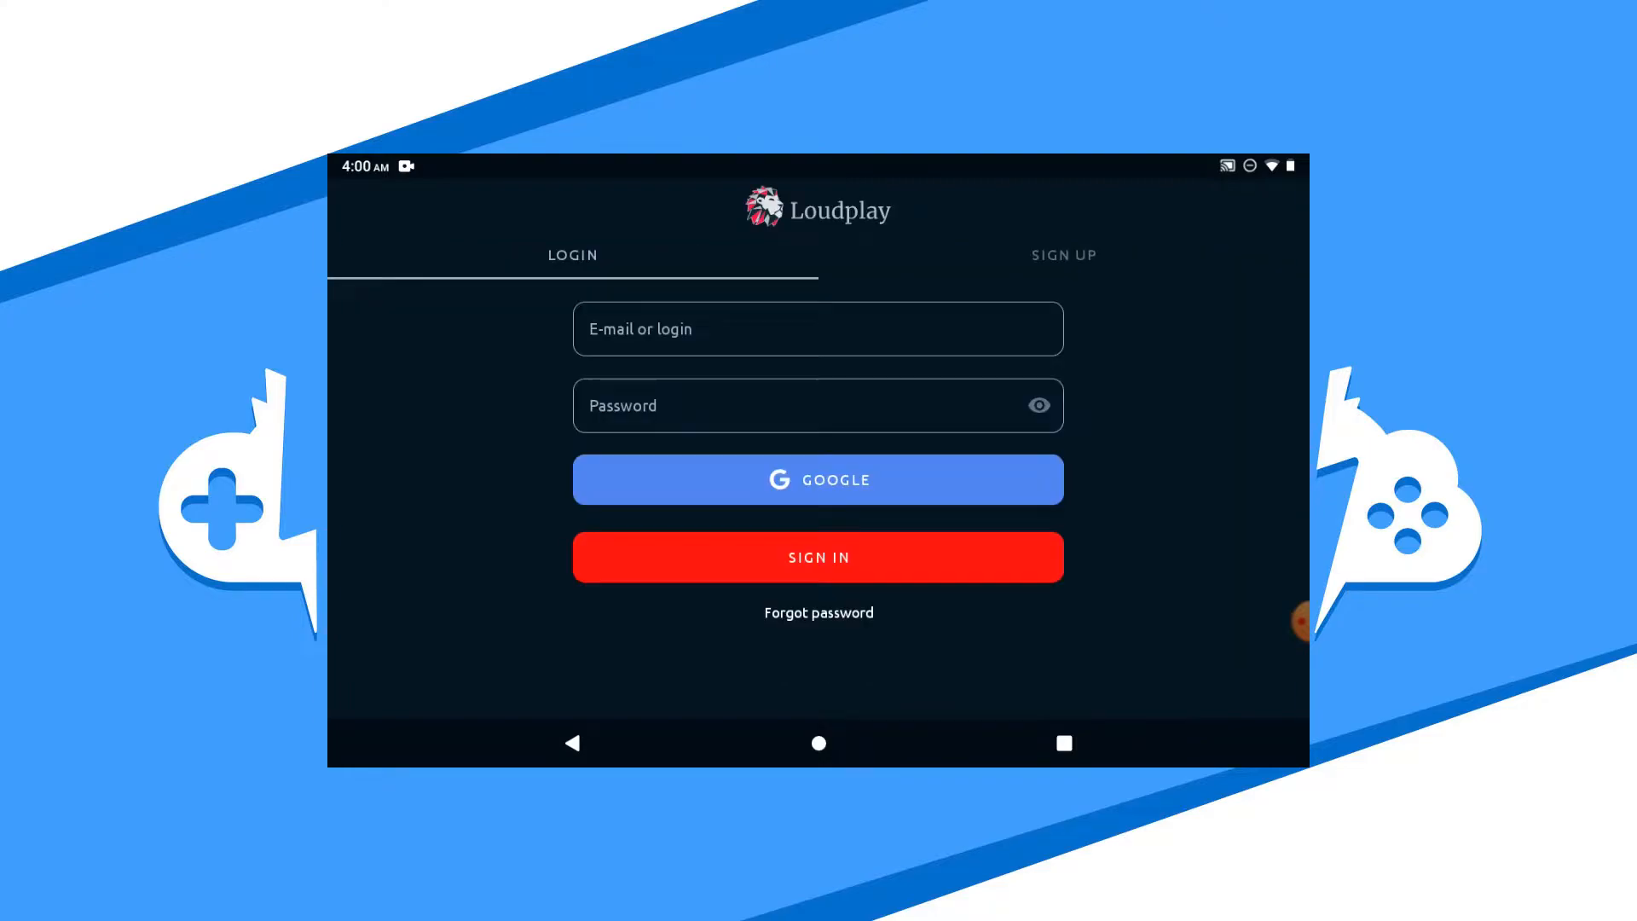
left_click(1062, 254)
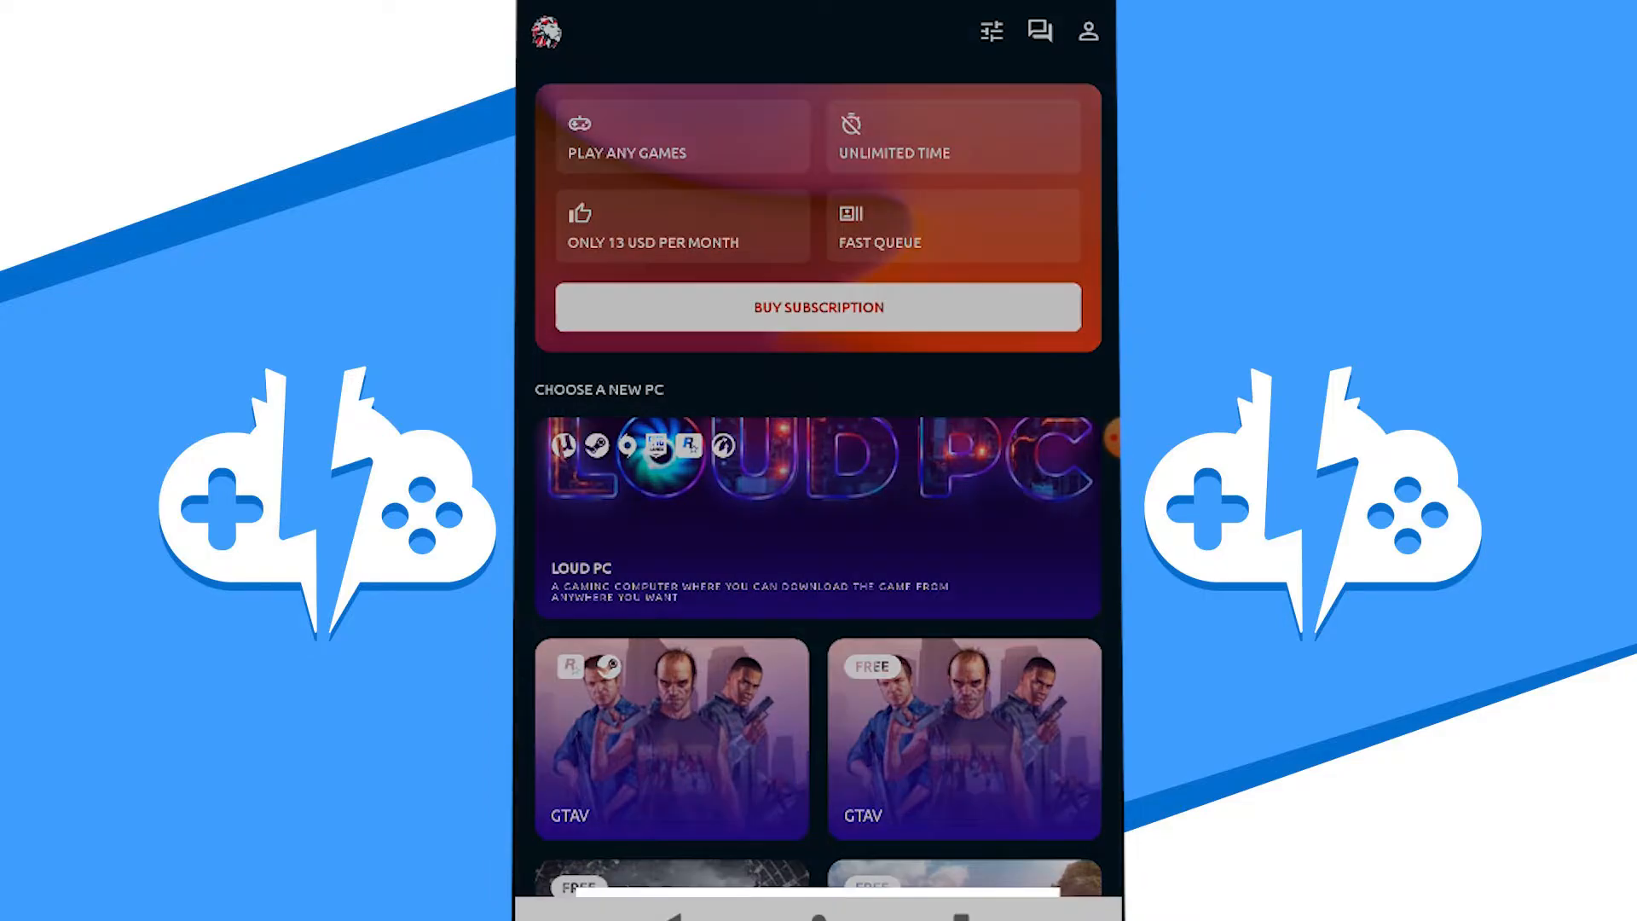
Buy the Unlimited $13.99 monthly subscription through the Google Play payment sheet.
left_click(817, 307)
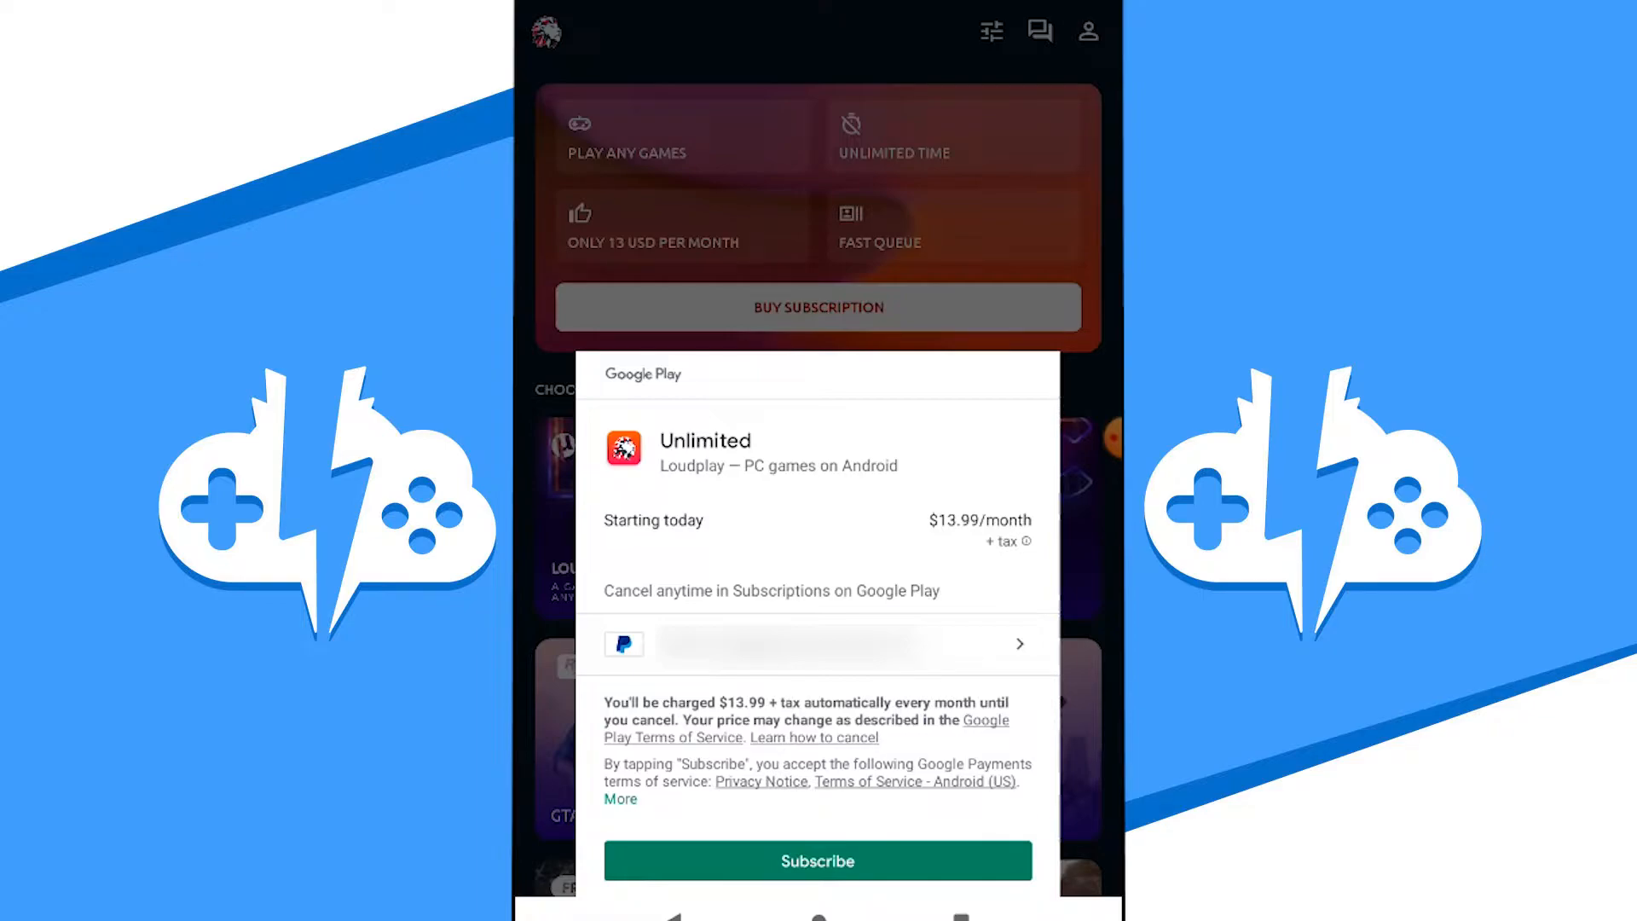
left_click(816, 859)
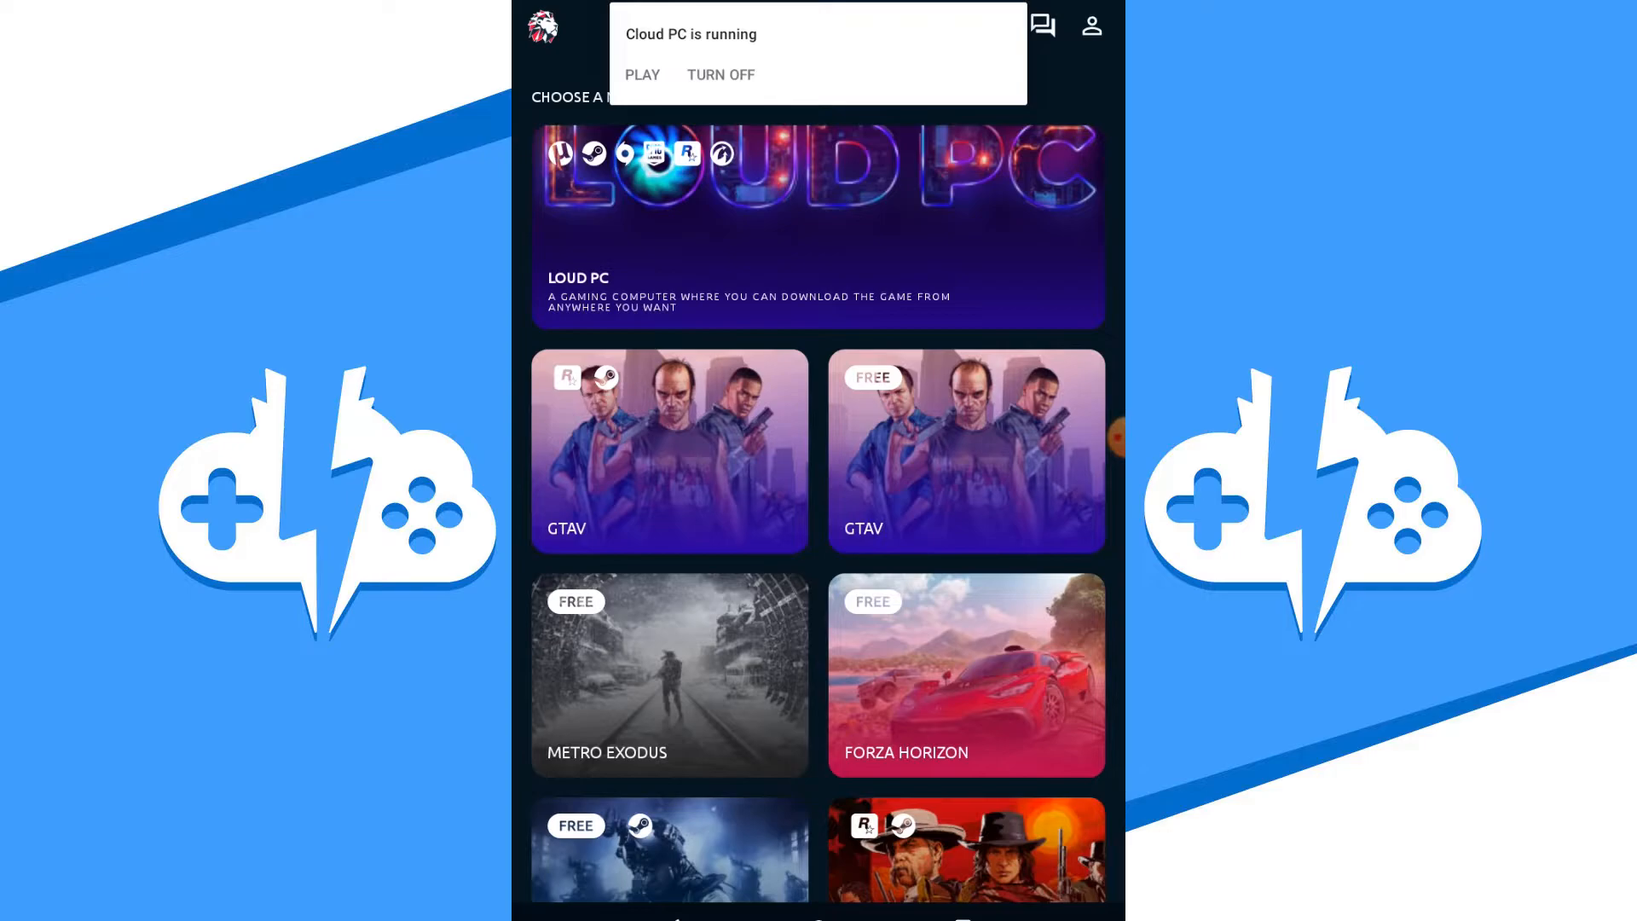
Connect to the running cloud PC and try the on-screen keyboard, virtual gamepad and its layout editor.
left_click(641, 74)
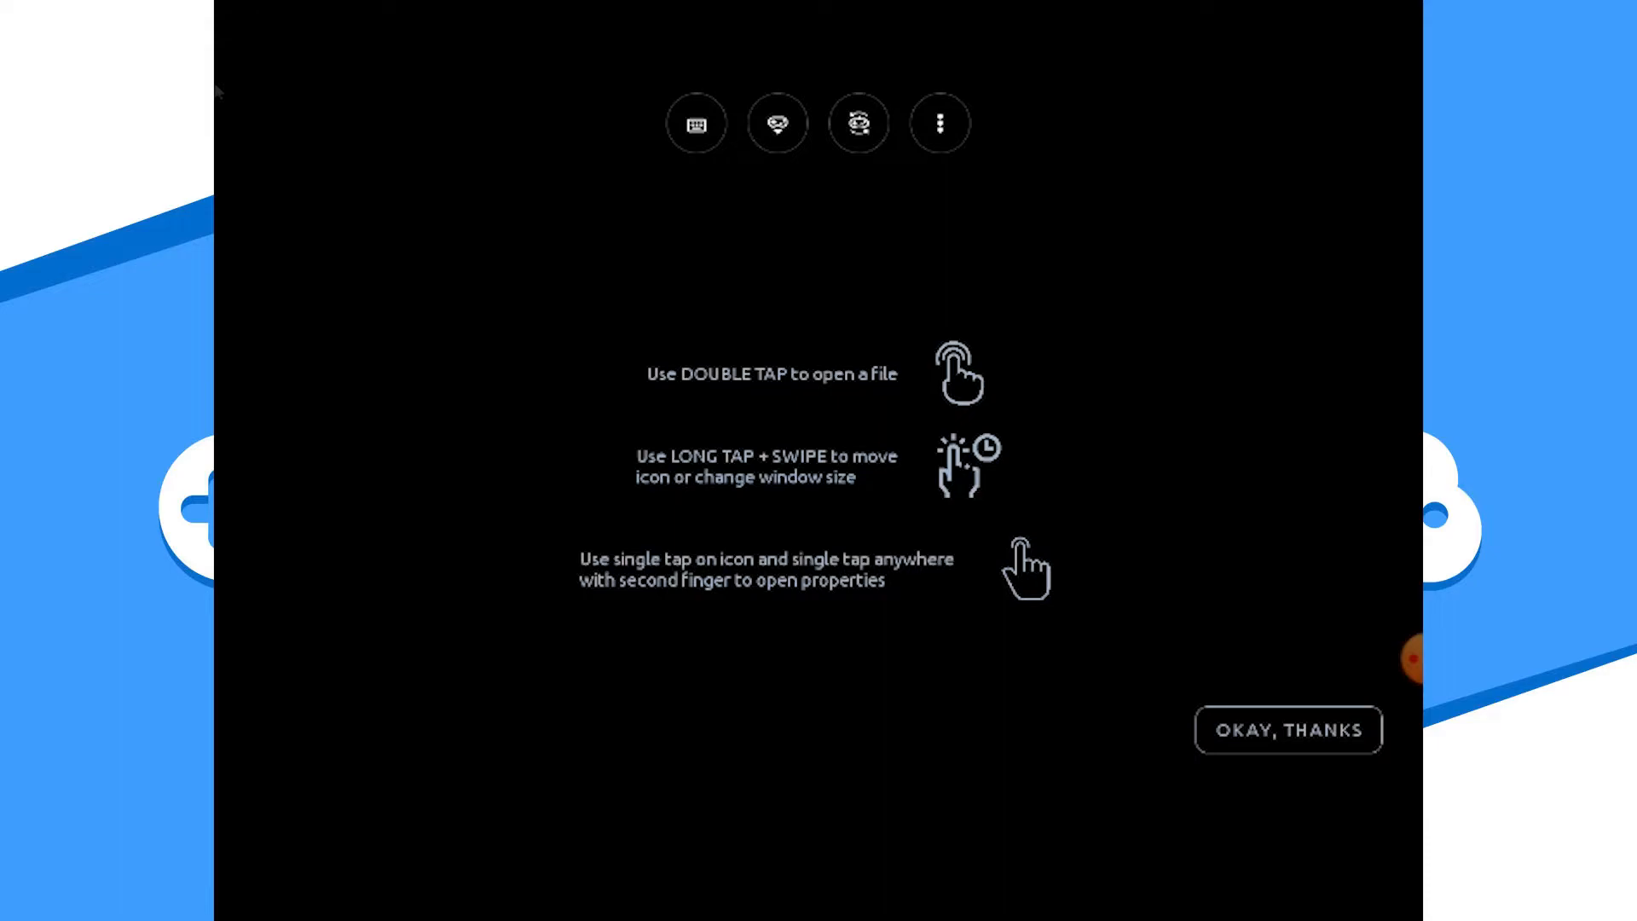
left_click(695, 123)
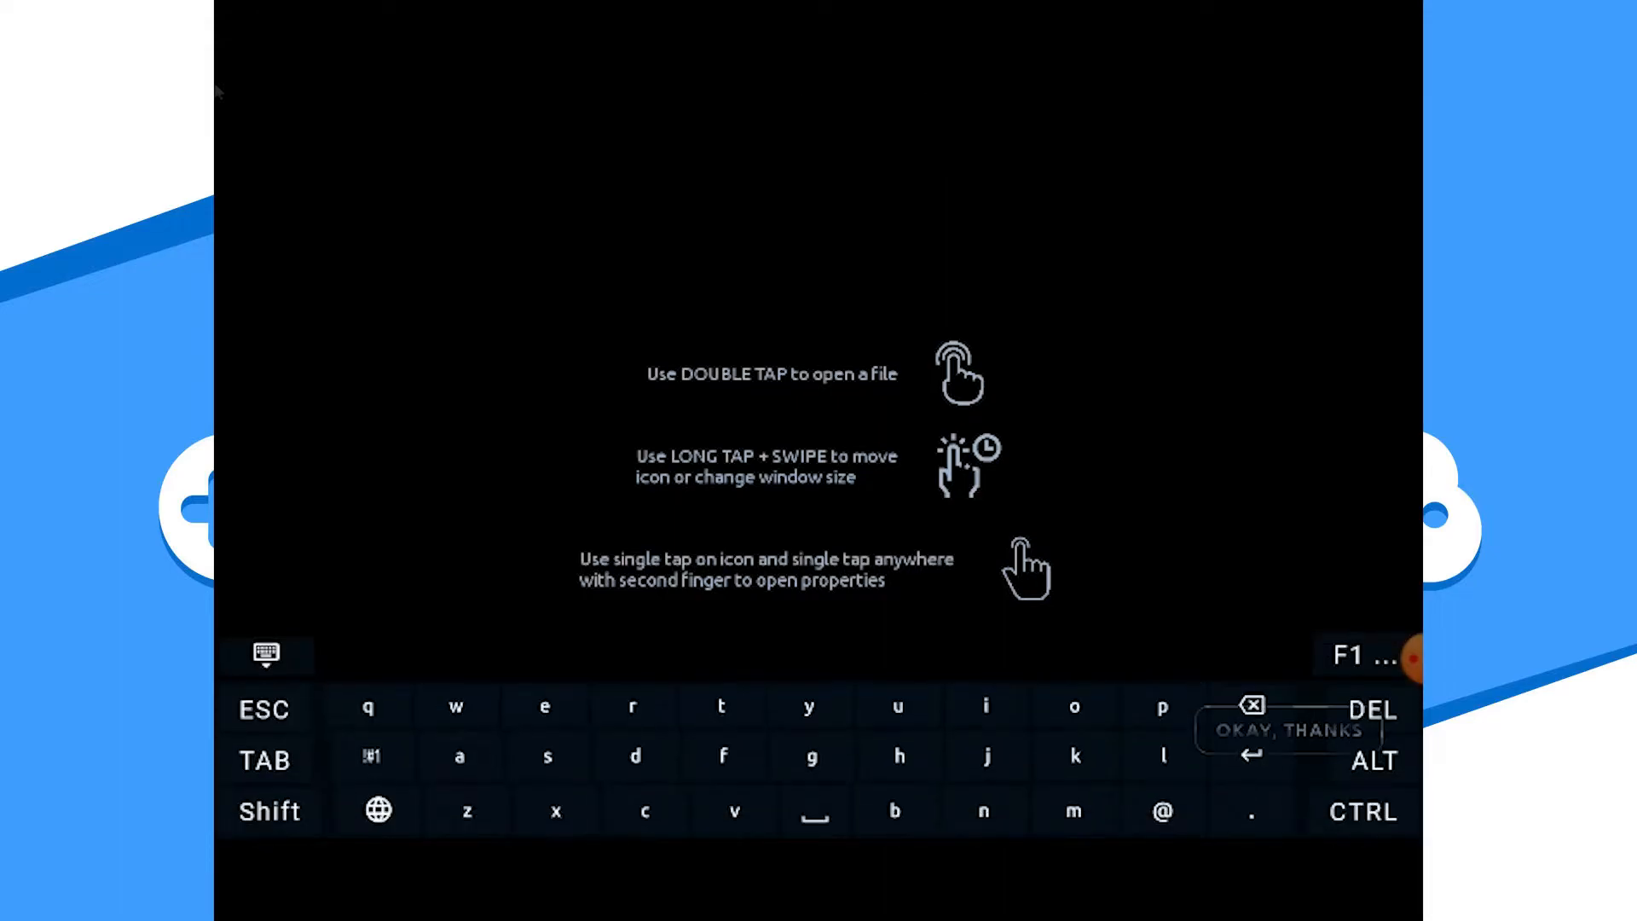
left_click(267, 655)
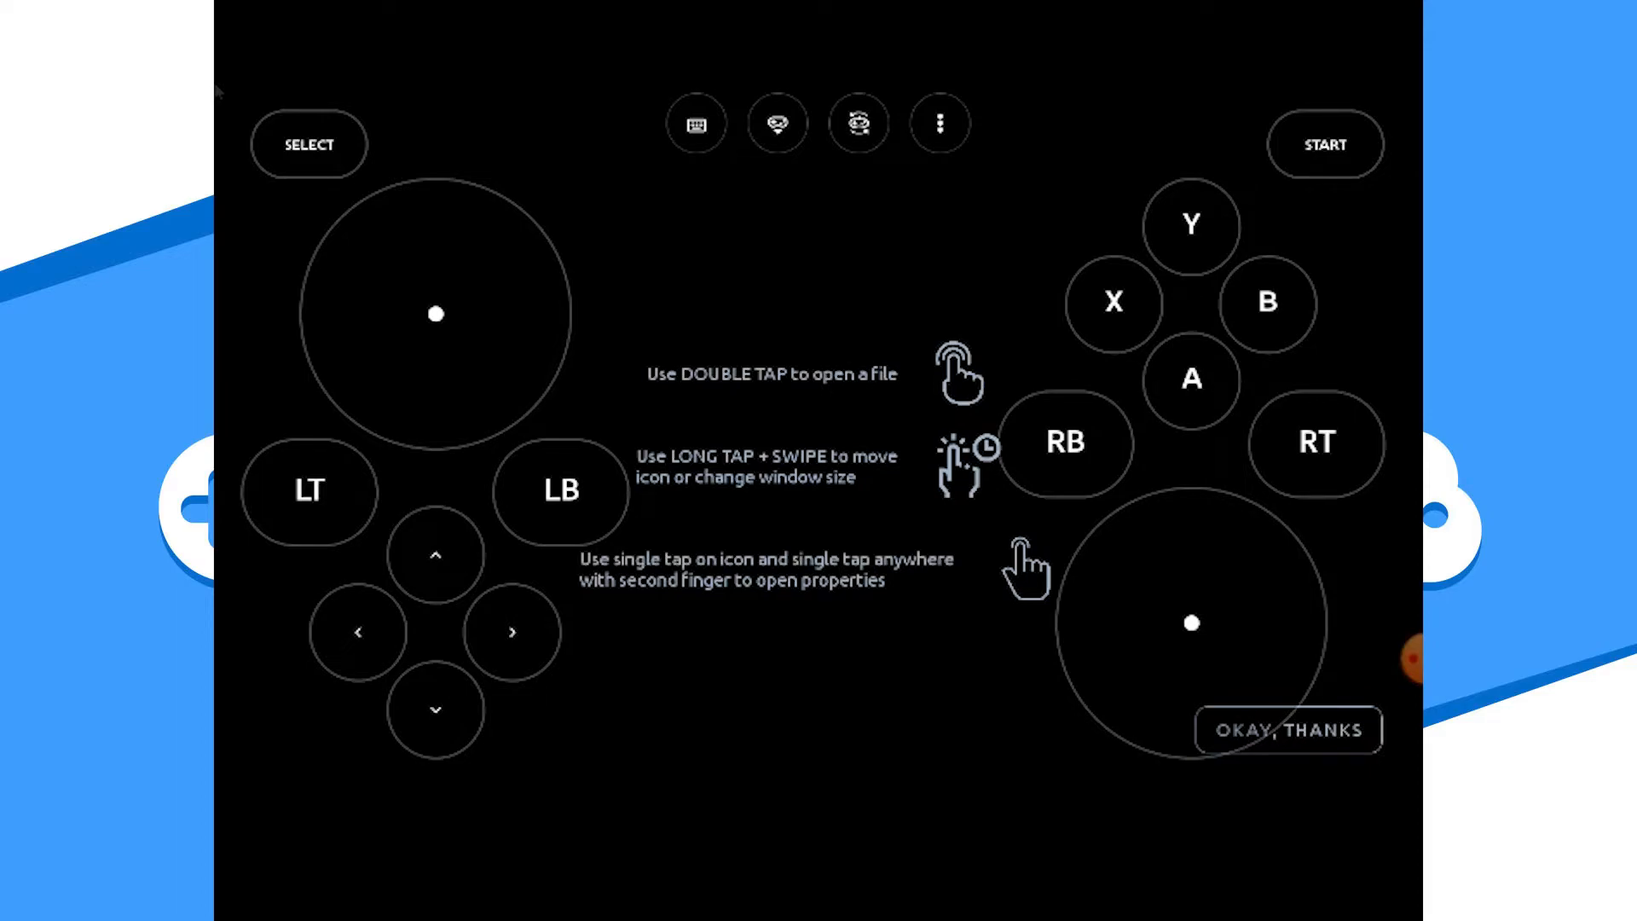
left_click(858, 123)
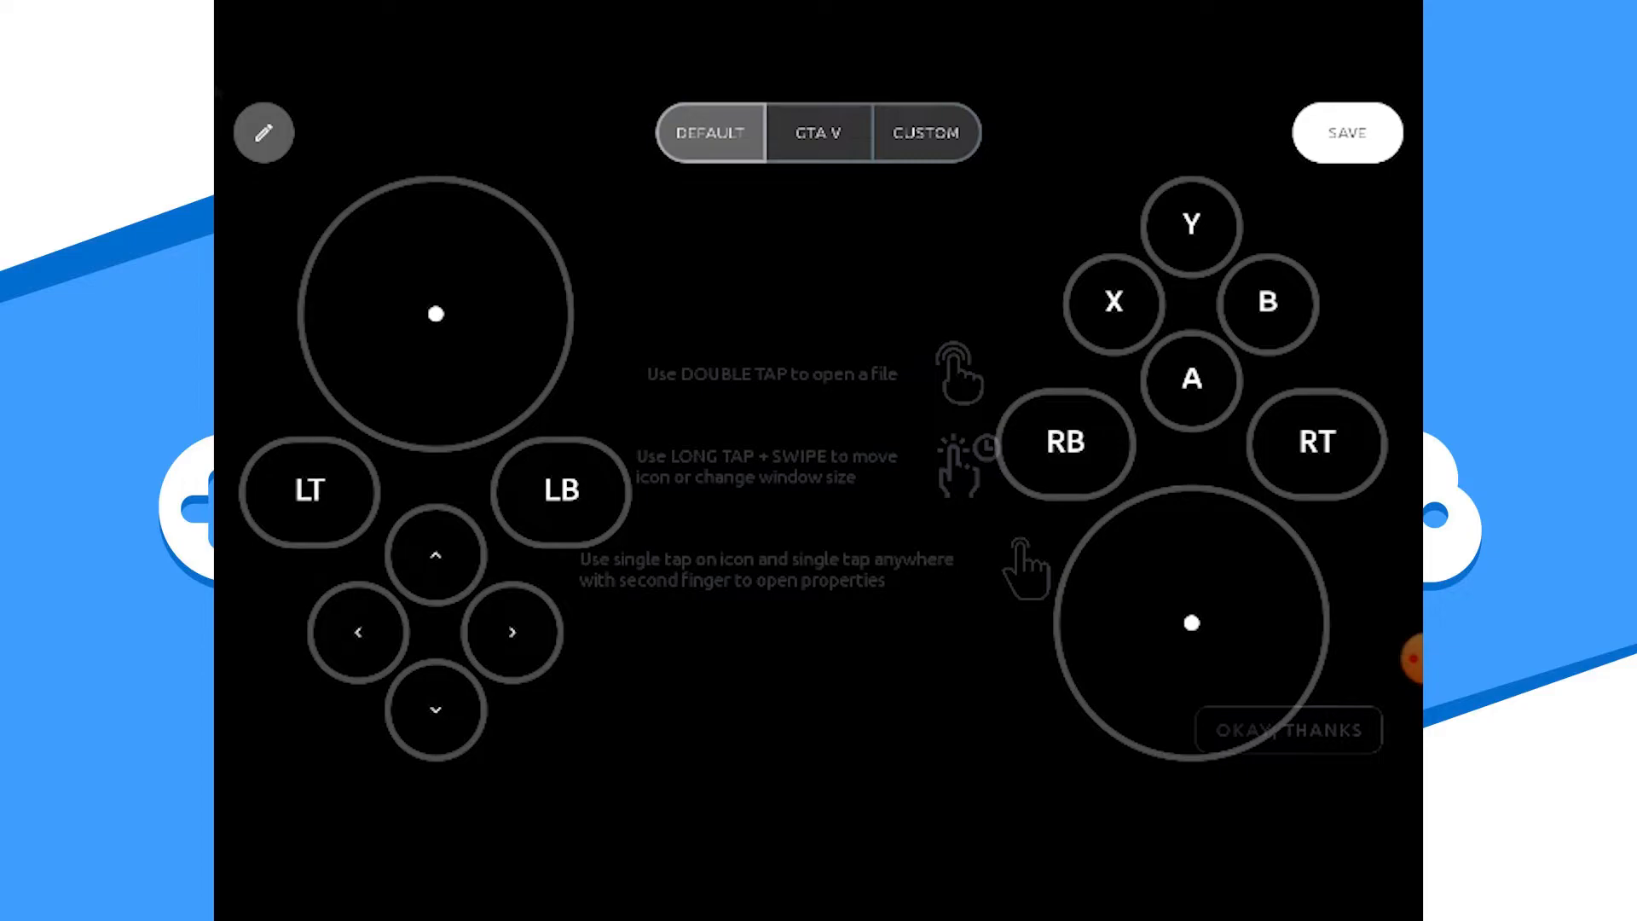
left_click(819, 133)
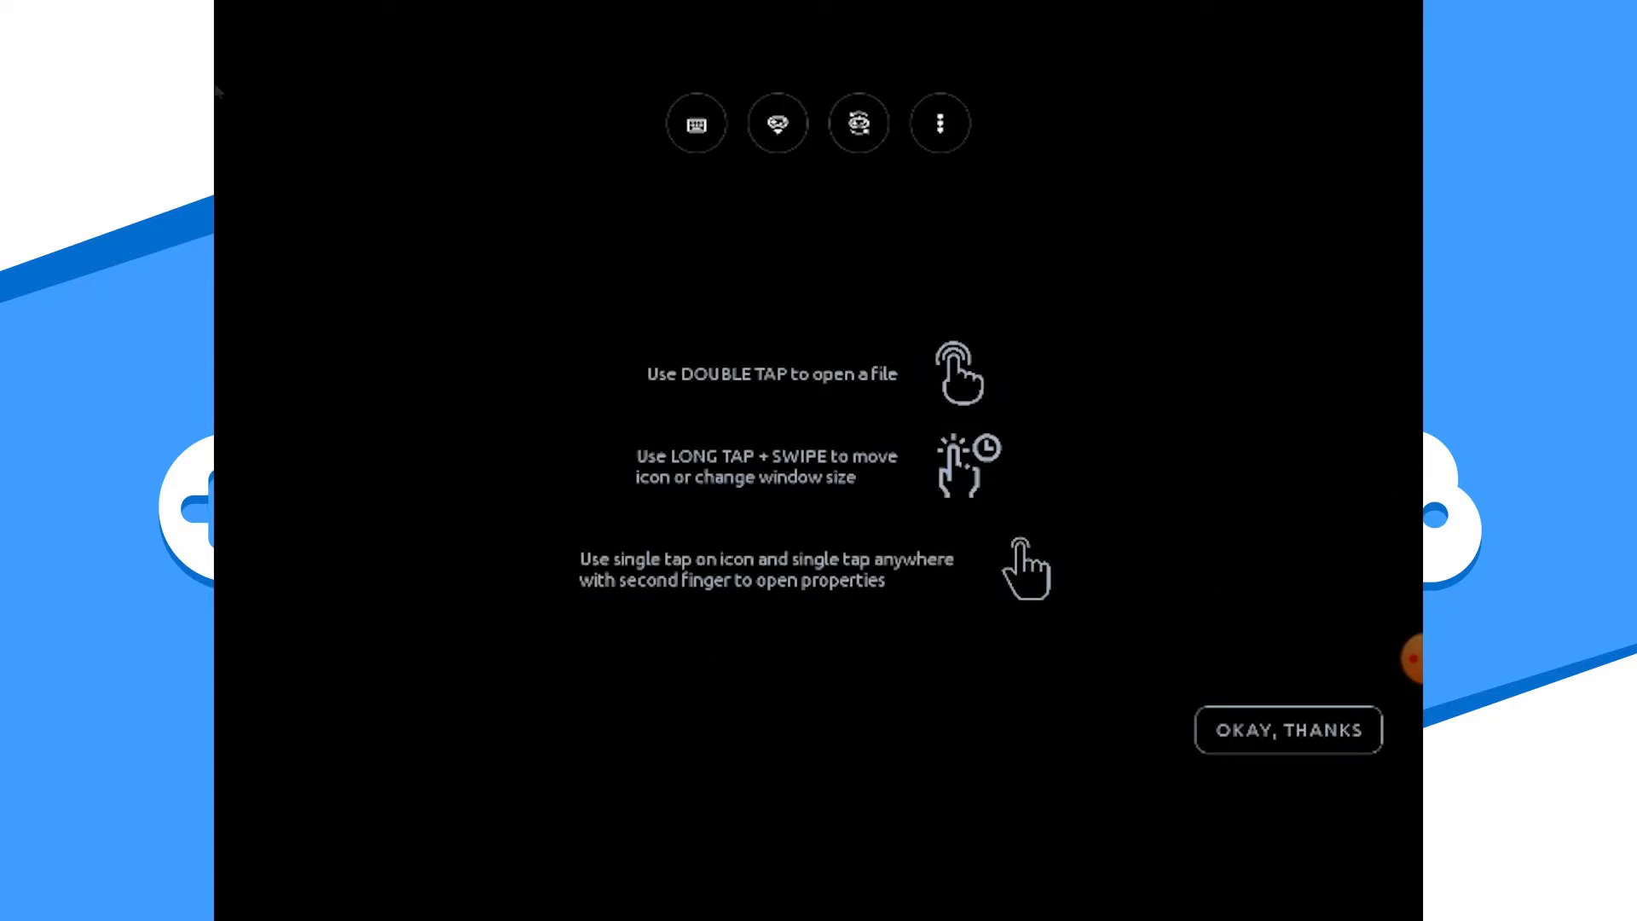
Dismiss the gesture tips and review the stream quality and frame rate settings.
left_click(938, 123)
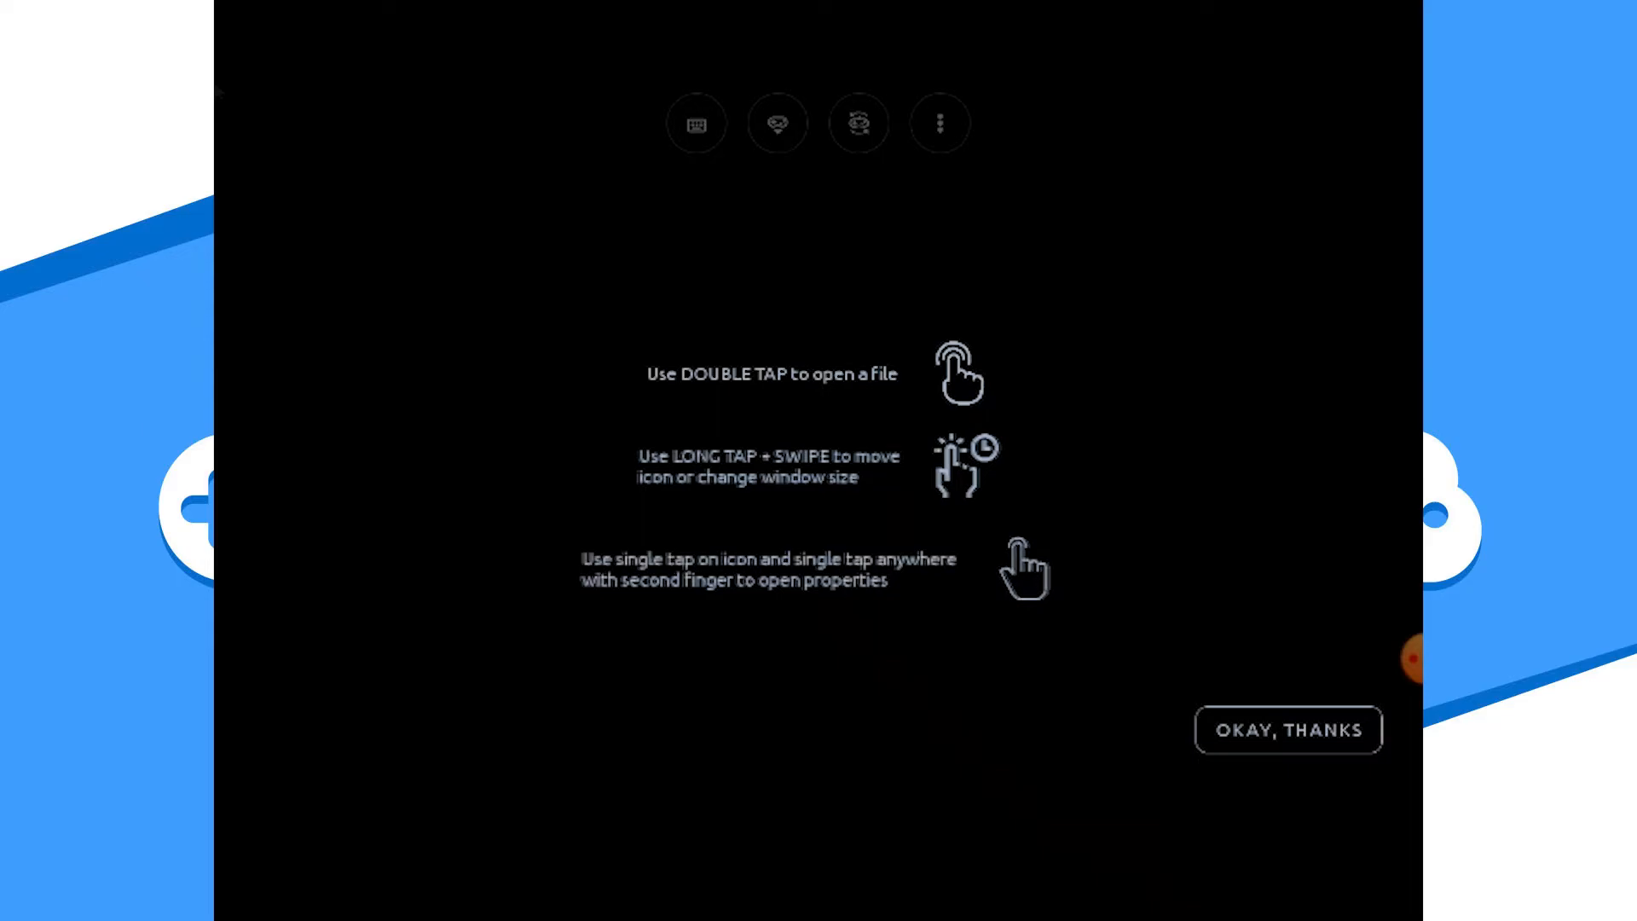
left_click(1285, 730)
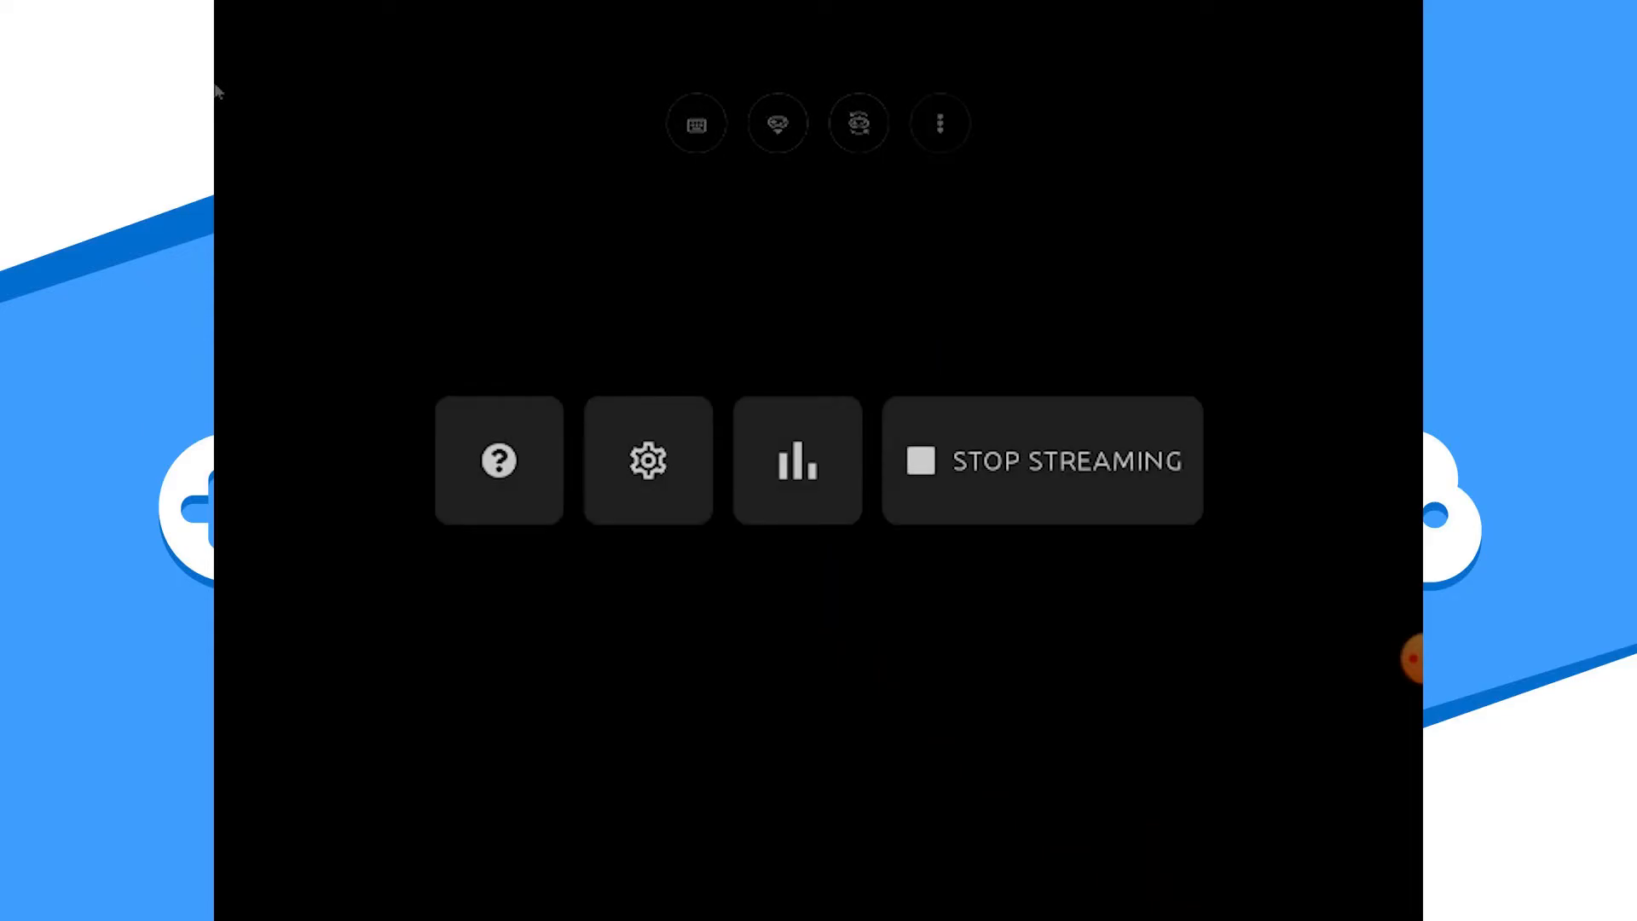
left_click(647, 460)
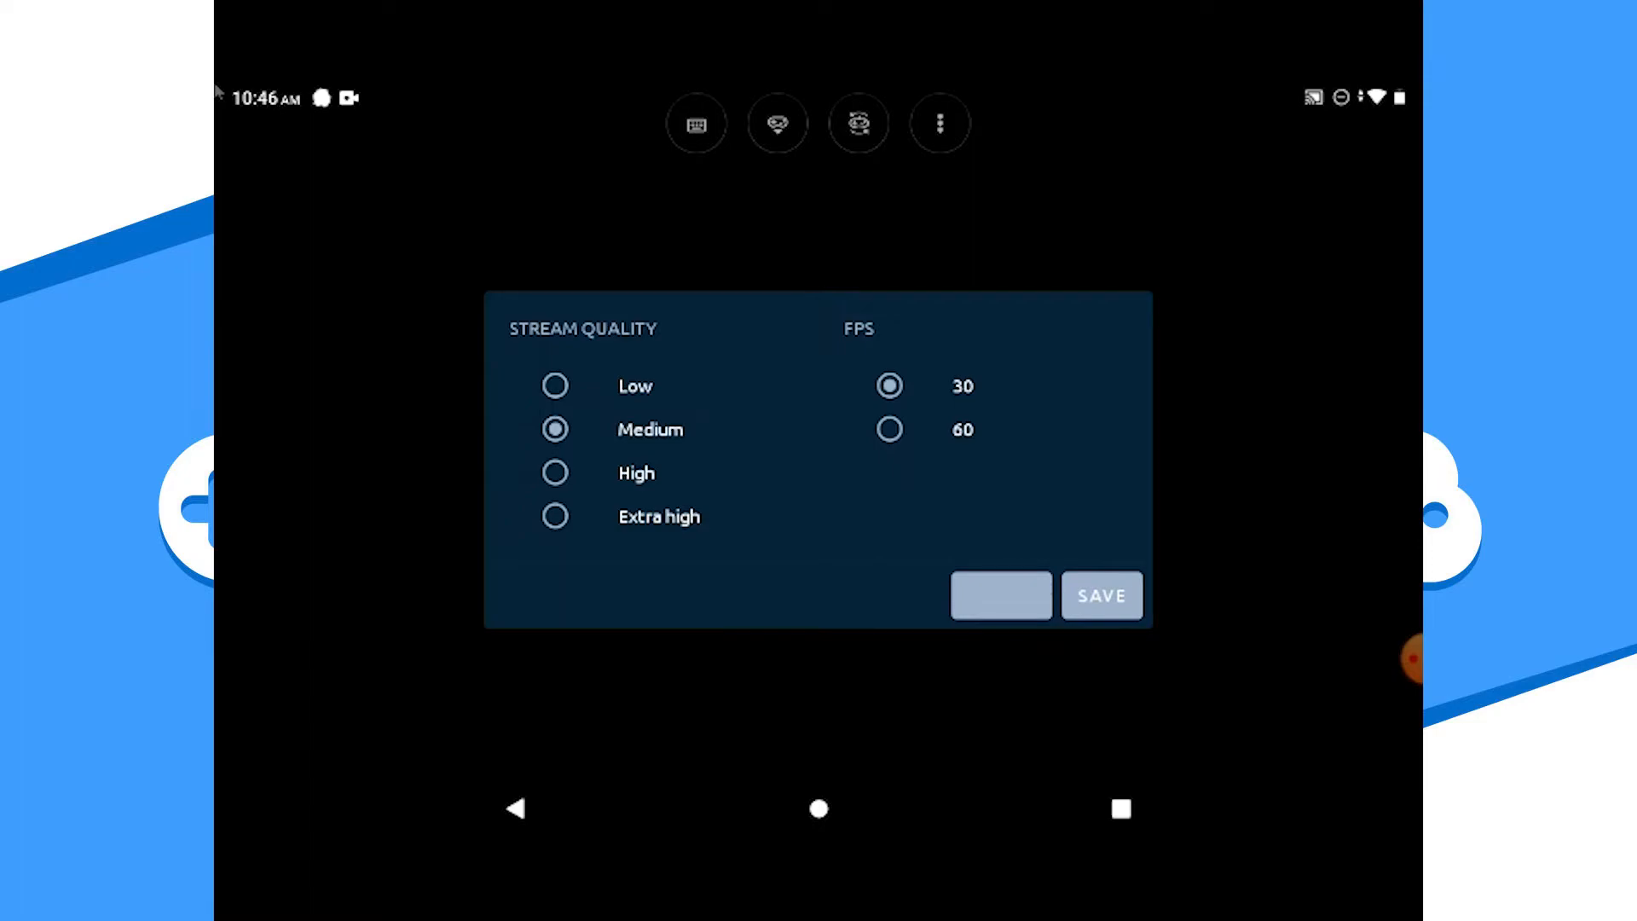
left_click(1100, 595)
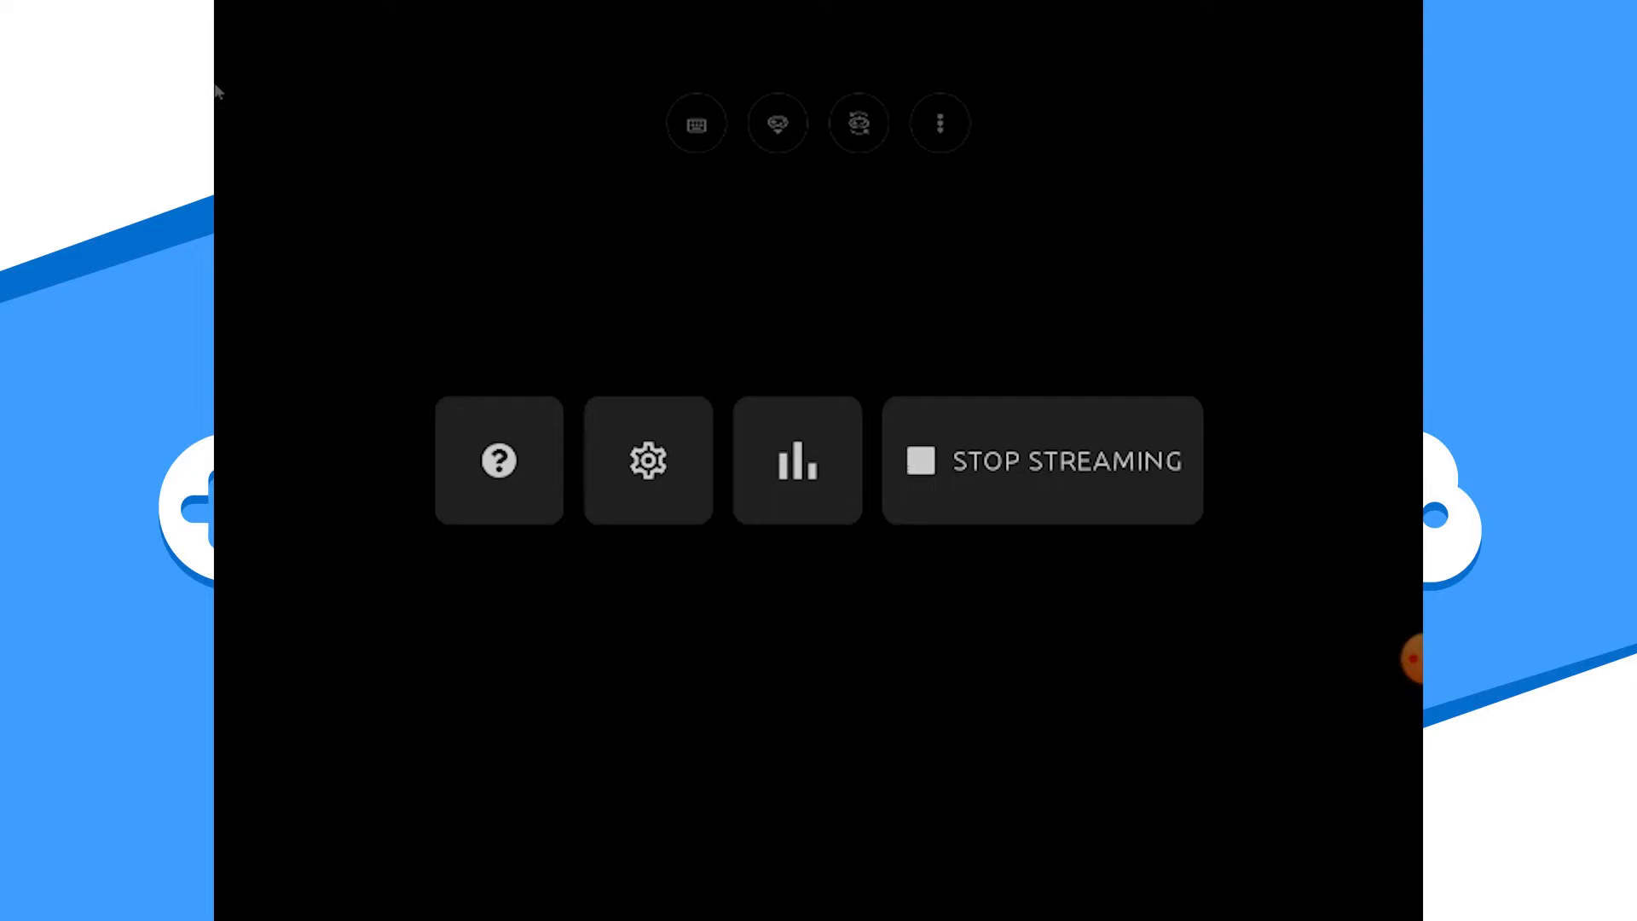
Show the live FPS and bitrate graphs, then stop streaming to return to the PC list.
left_click(796, 460)
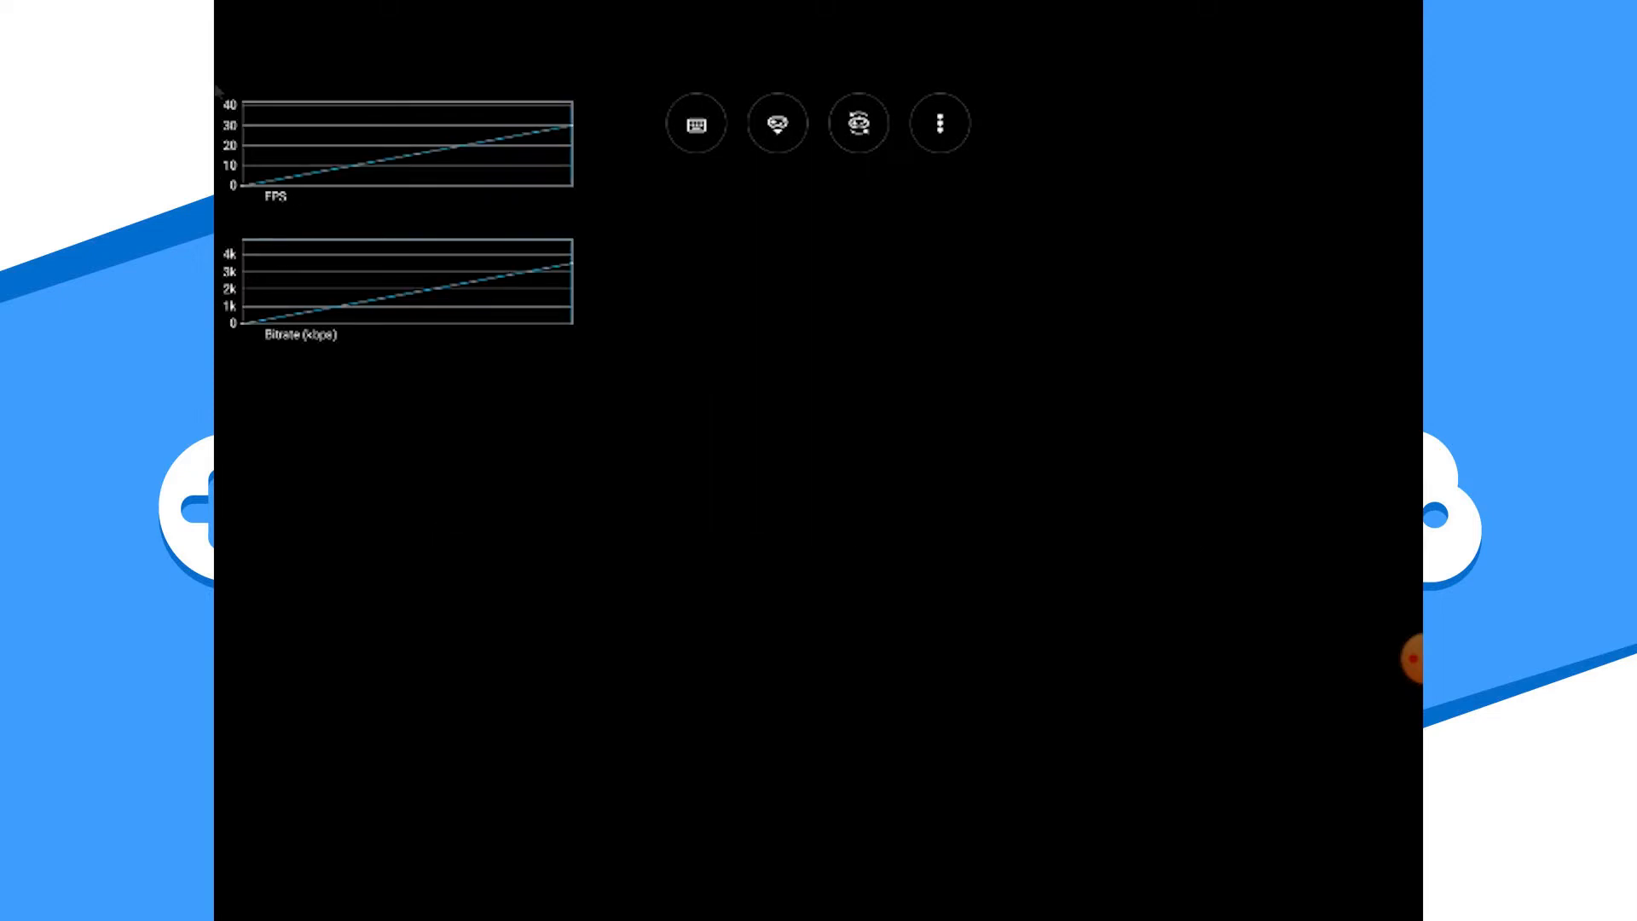
left_click(938, 123)
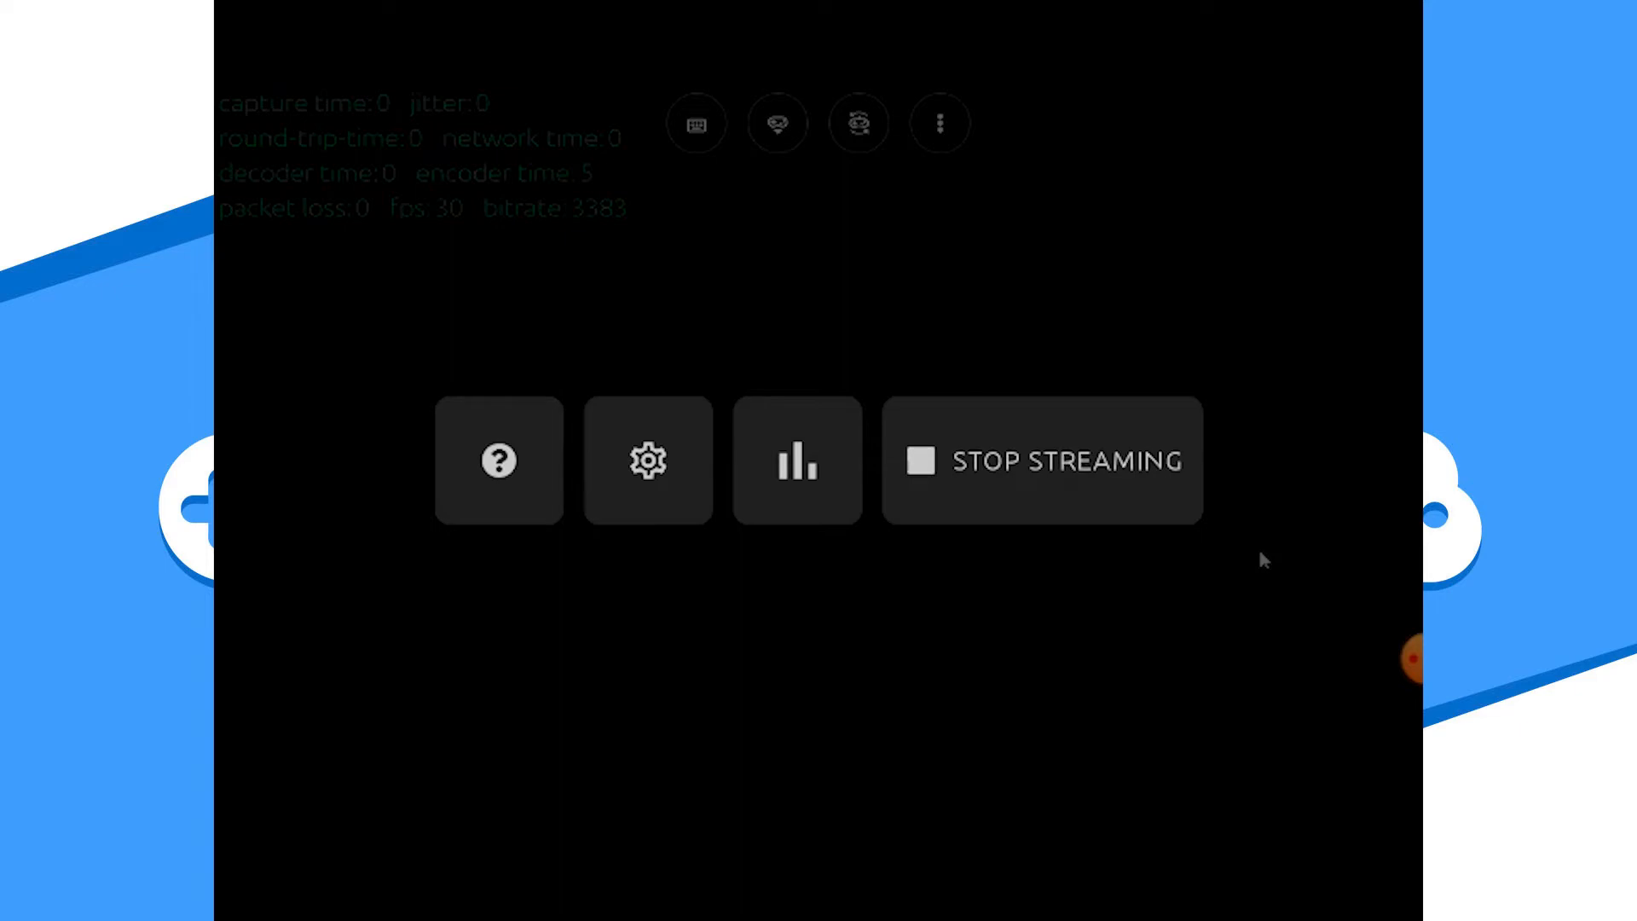
left_click(1042, 461)
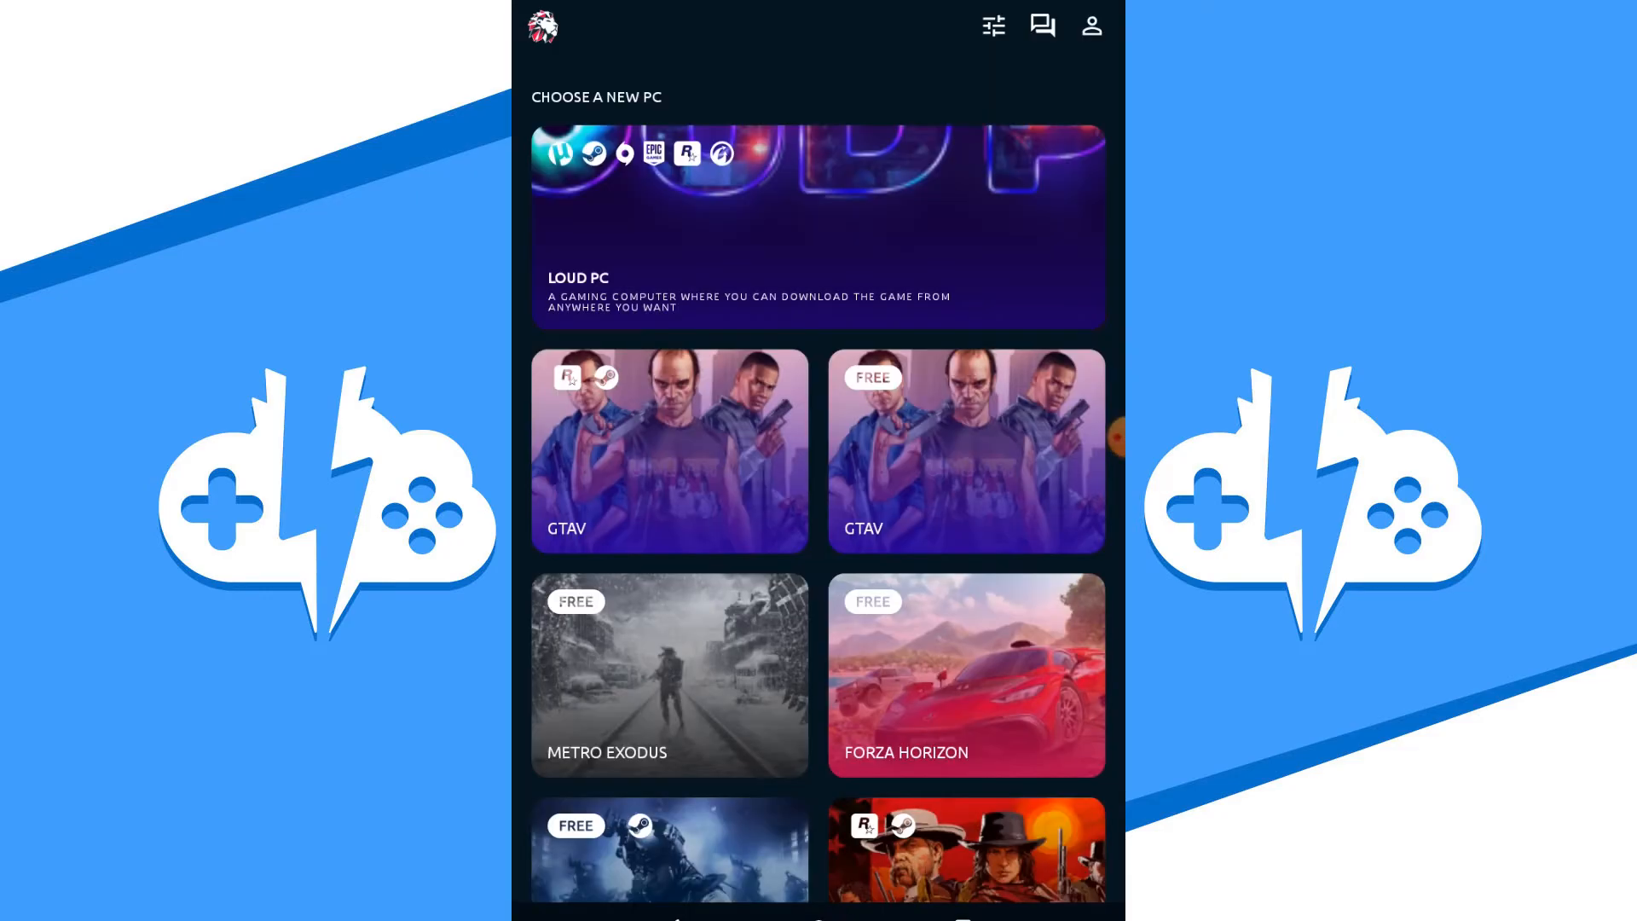
Visit the account profile page and turn the cloud PC on again from the notification.
left_click(1091, 26)
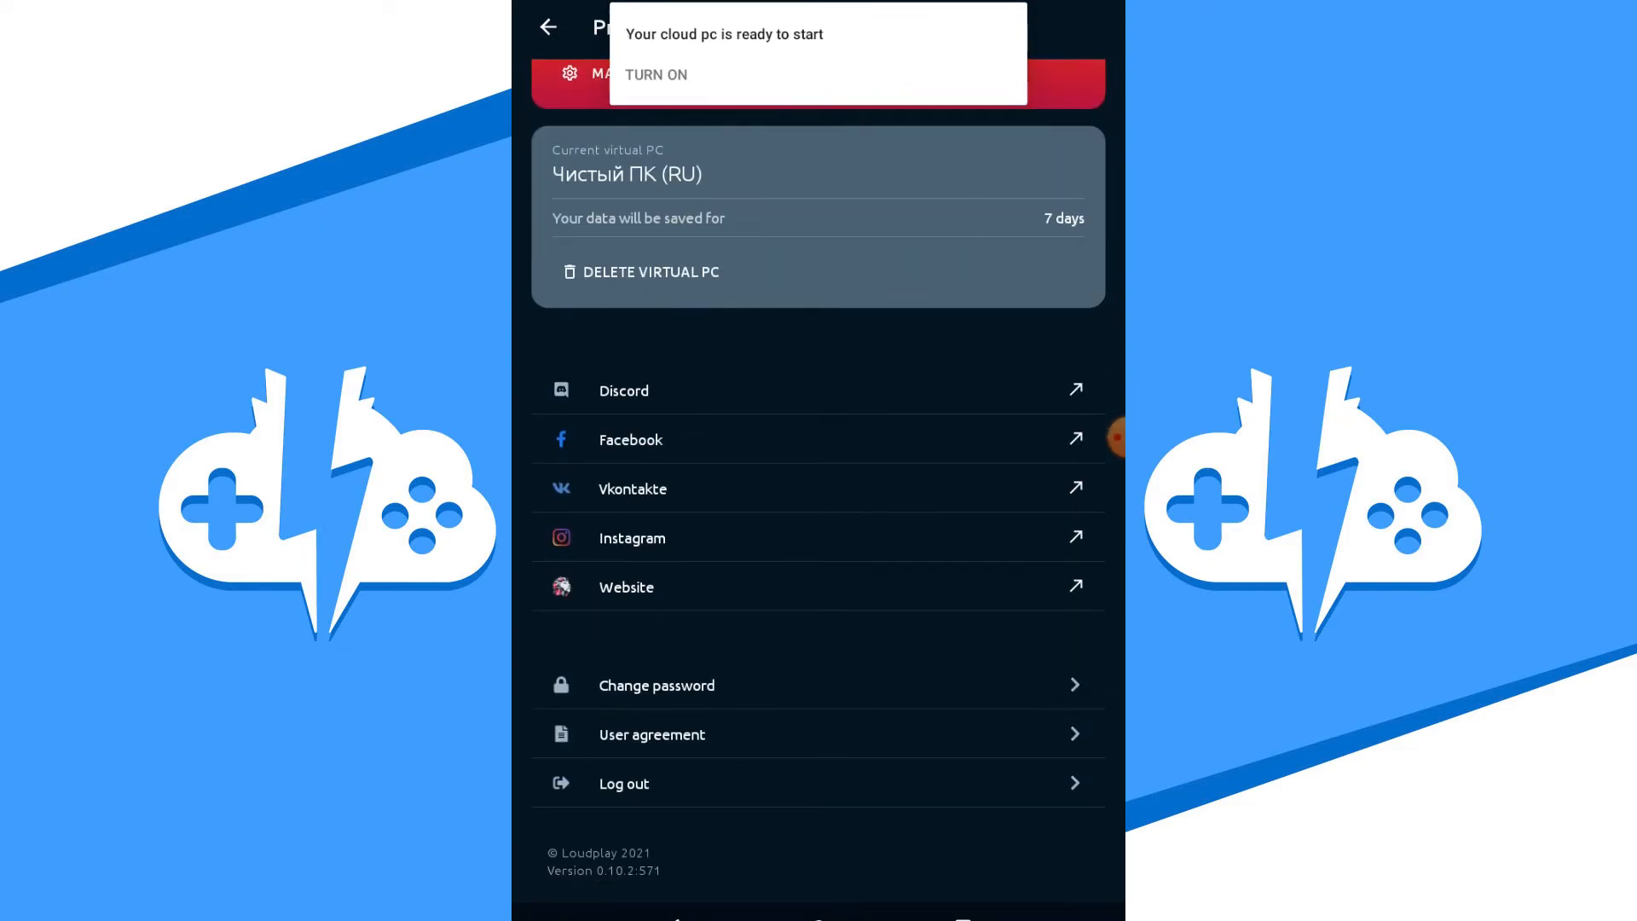
scroll("down", 3)
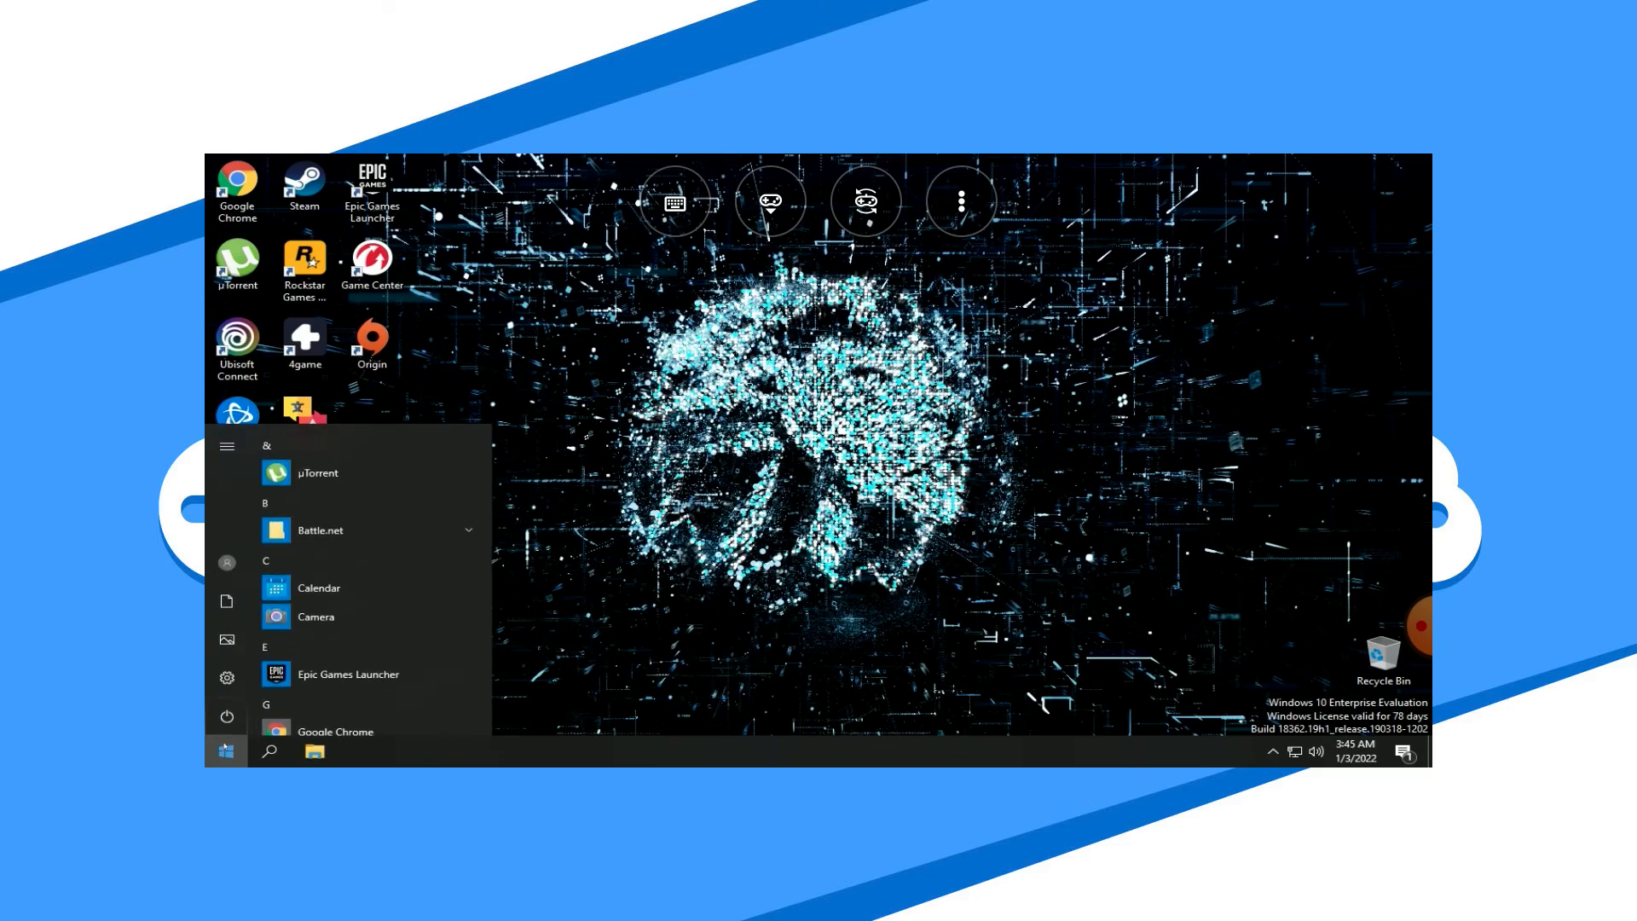
Dismiss the Start menu on the streamed desktop and select the Google Chrome shortcut.
left_click(227, 446)
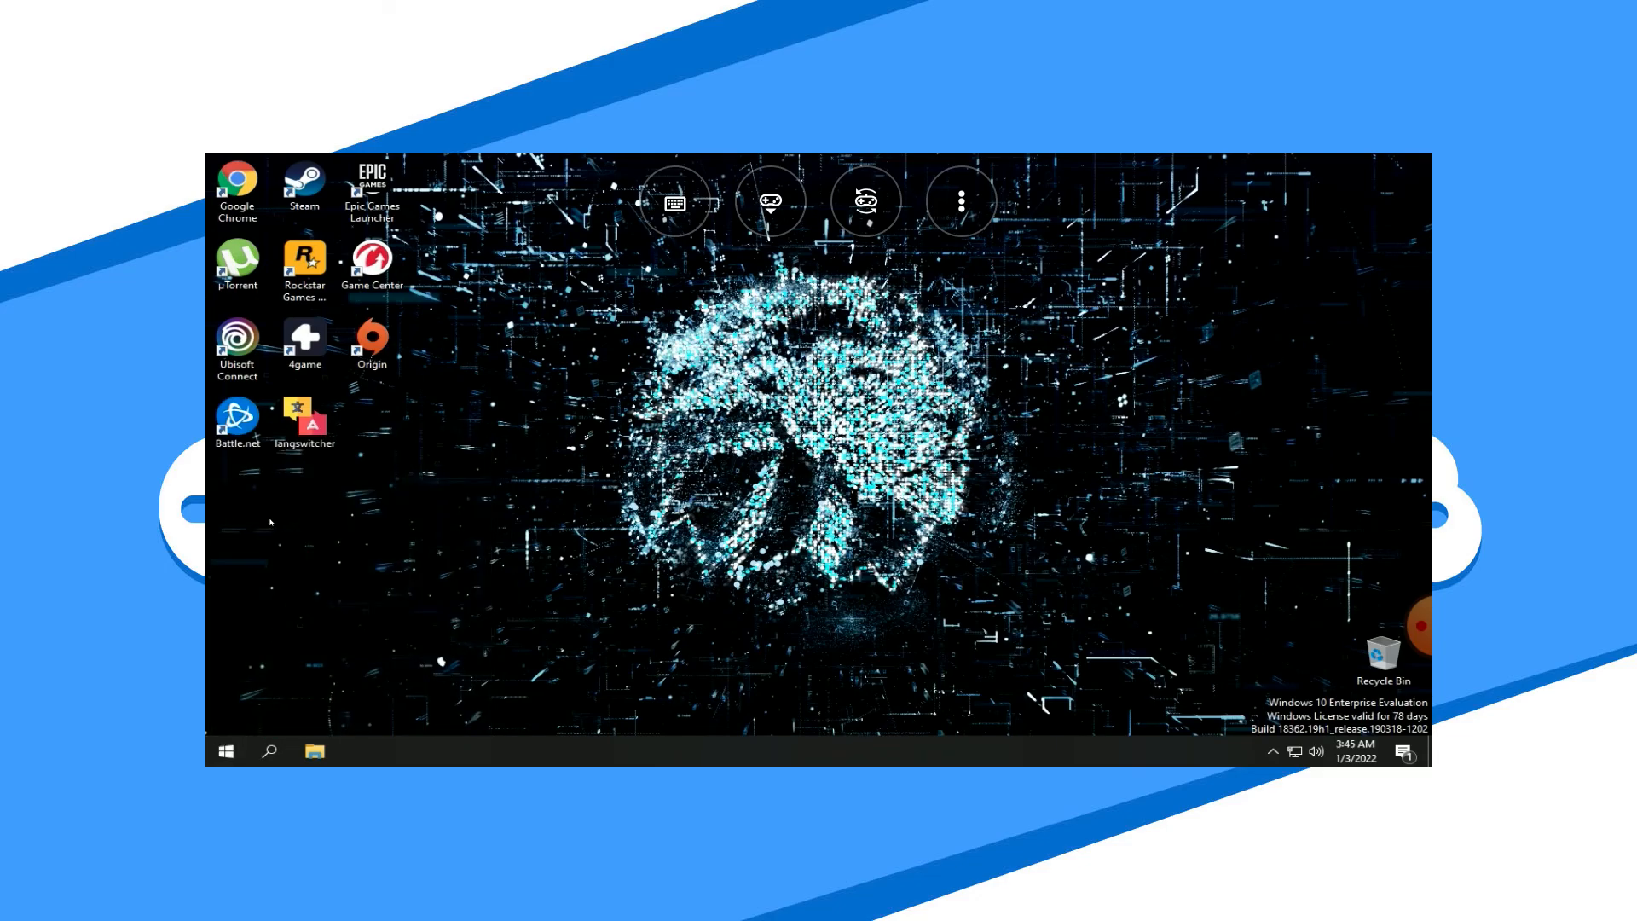
left_click(237, 188)
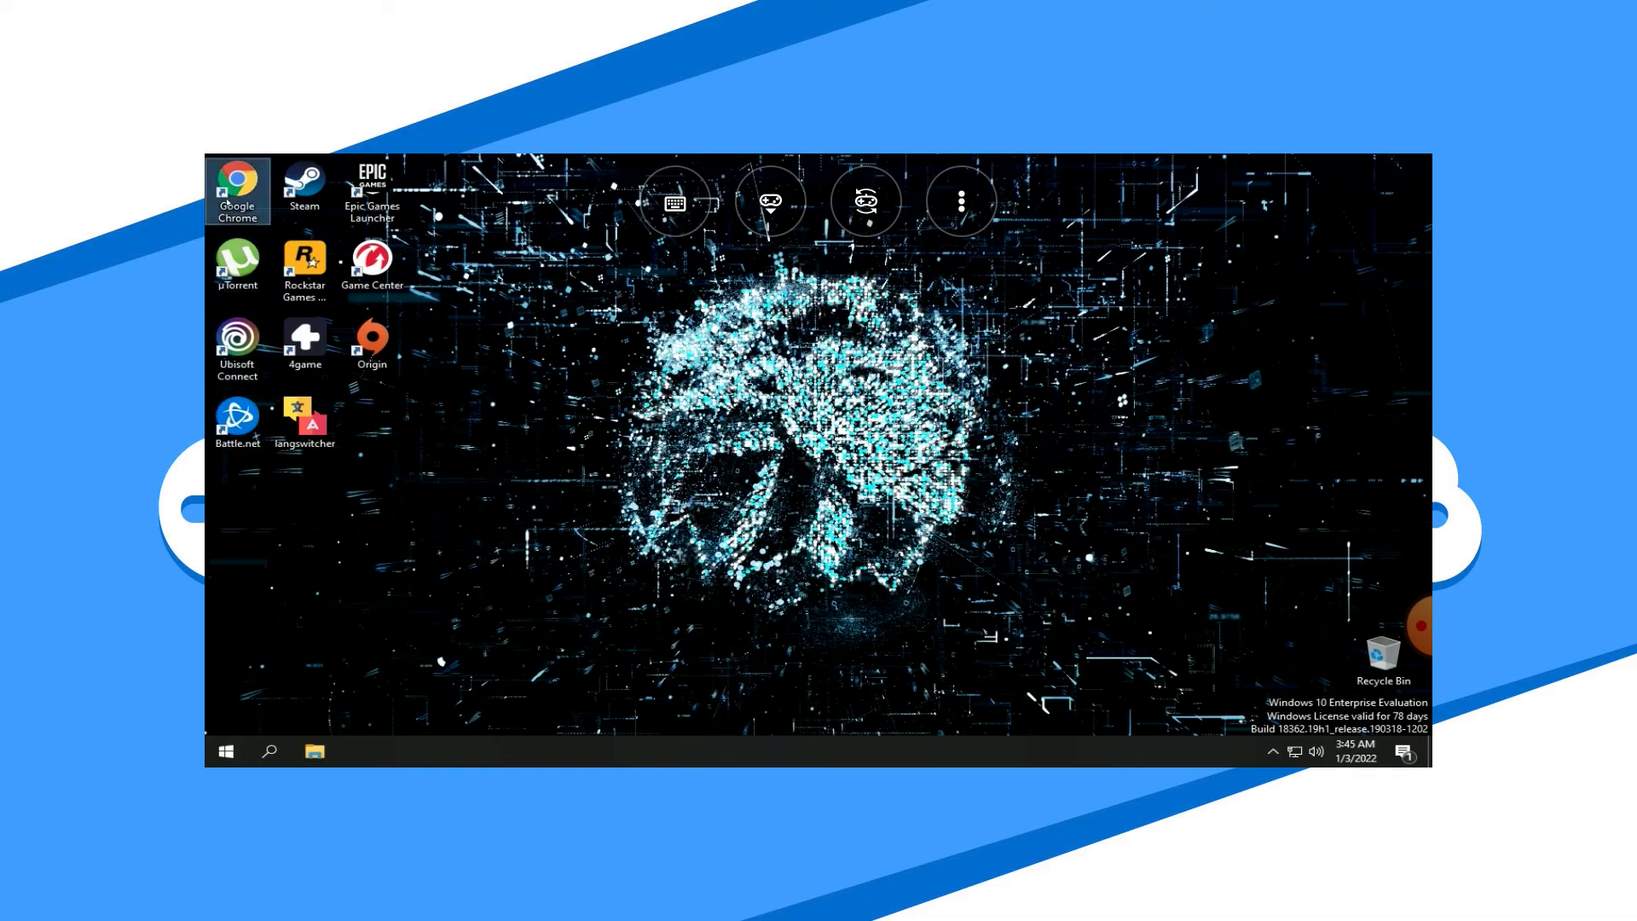